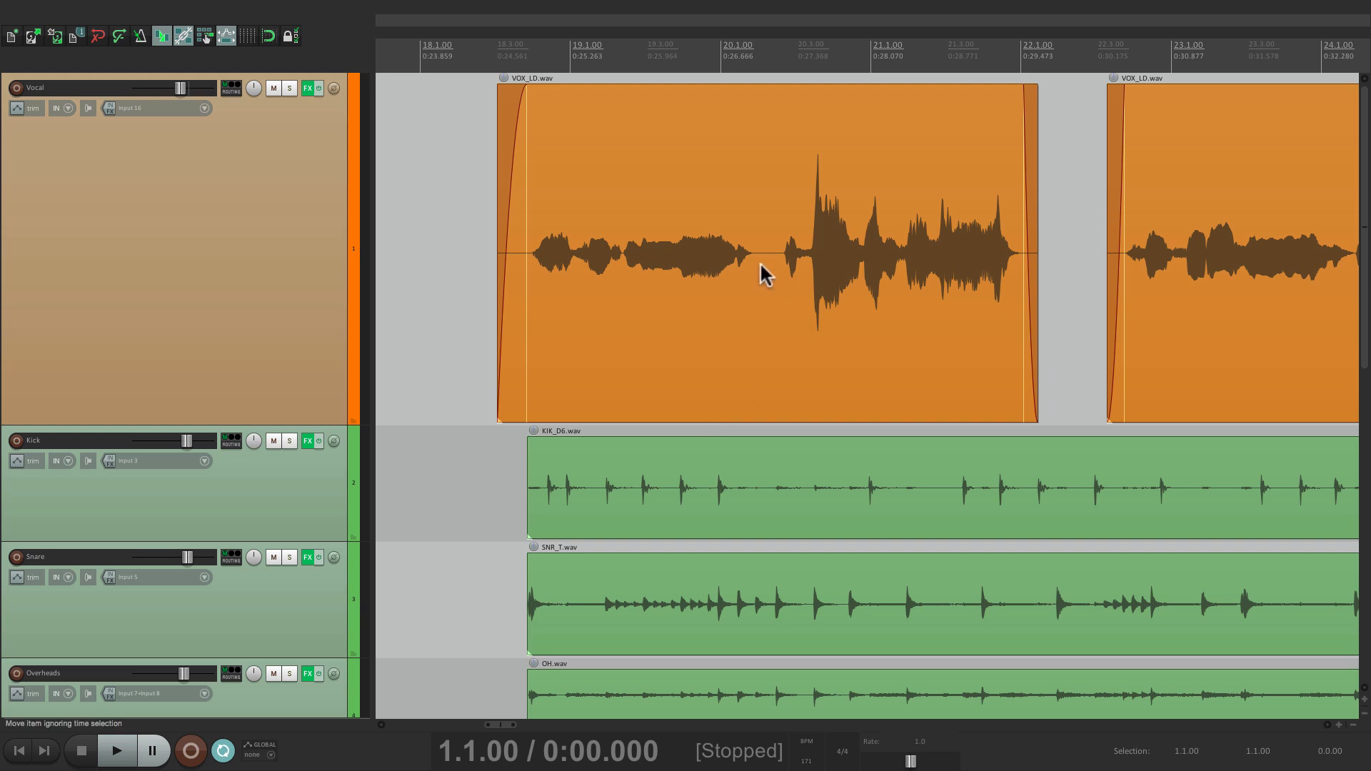
Step: Set the first VOX_LD.wav item's volume to -0.50 dB and the next item's to -1.50 dB
scroll(right, 3)
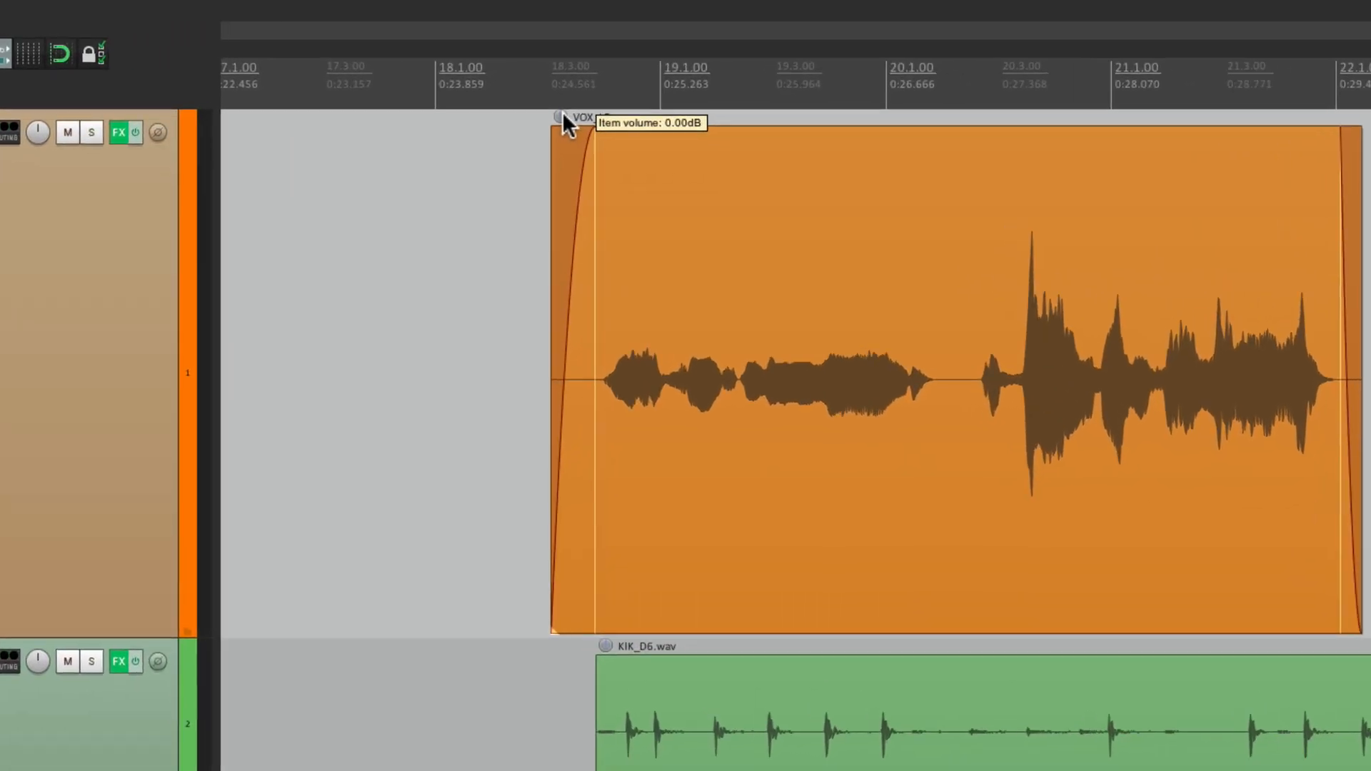
drag(567, 127, 566, 118)
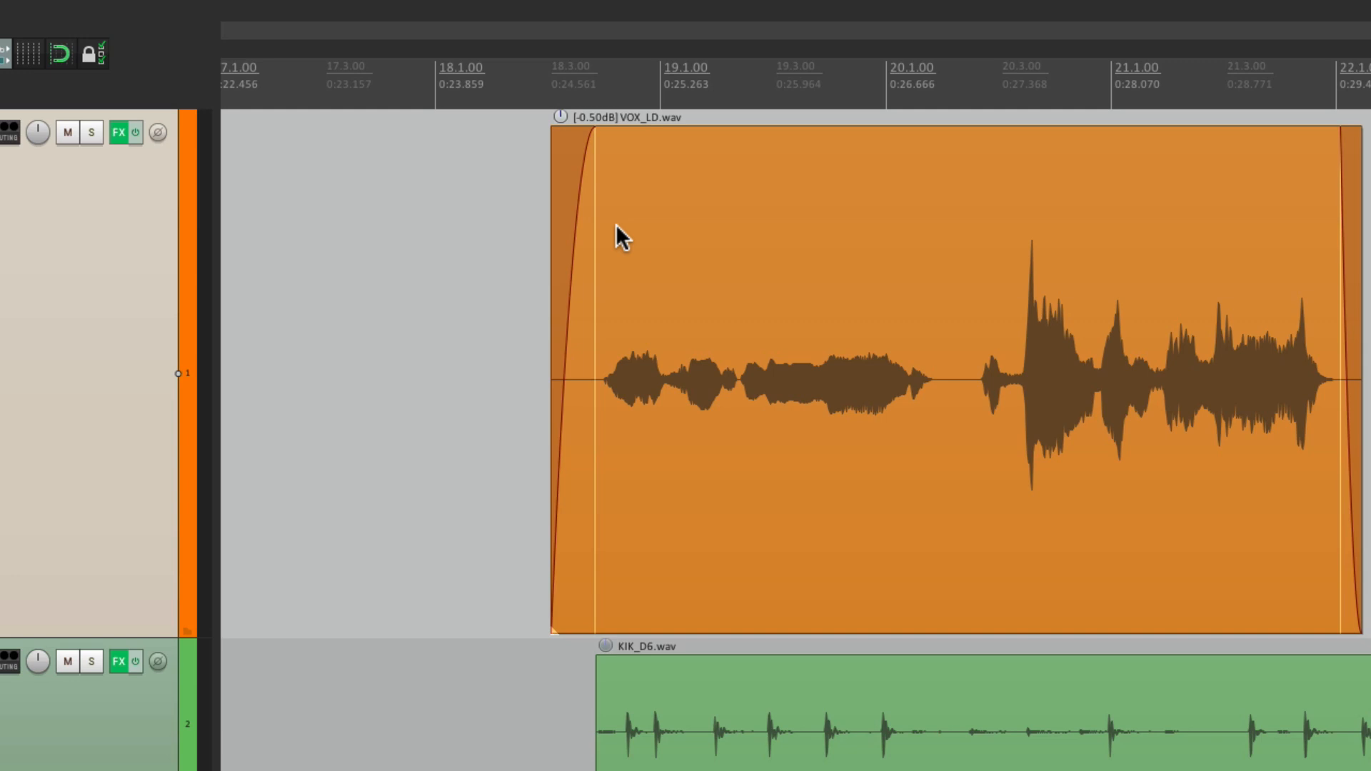
scroll(right, 3)
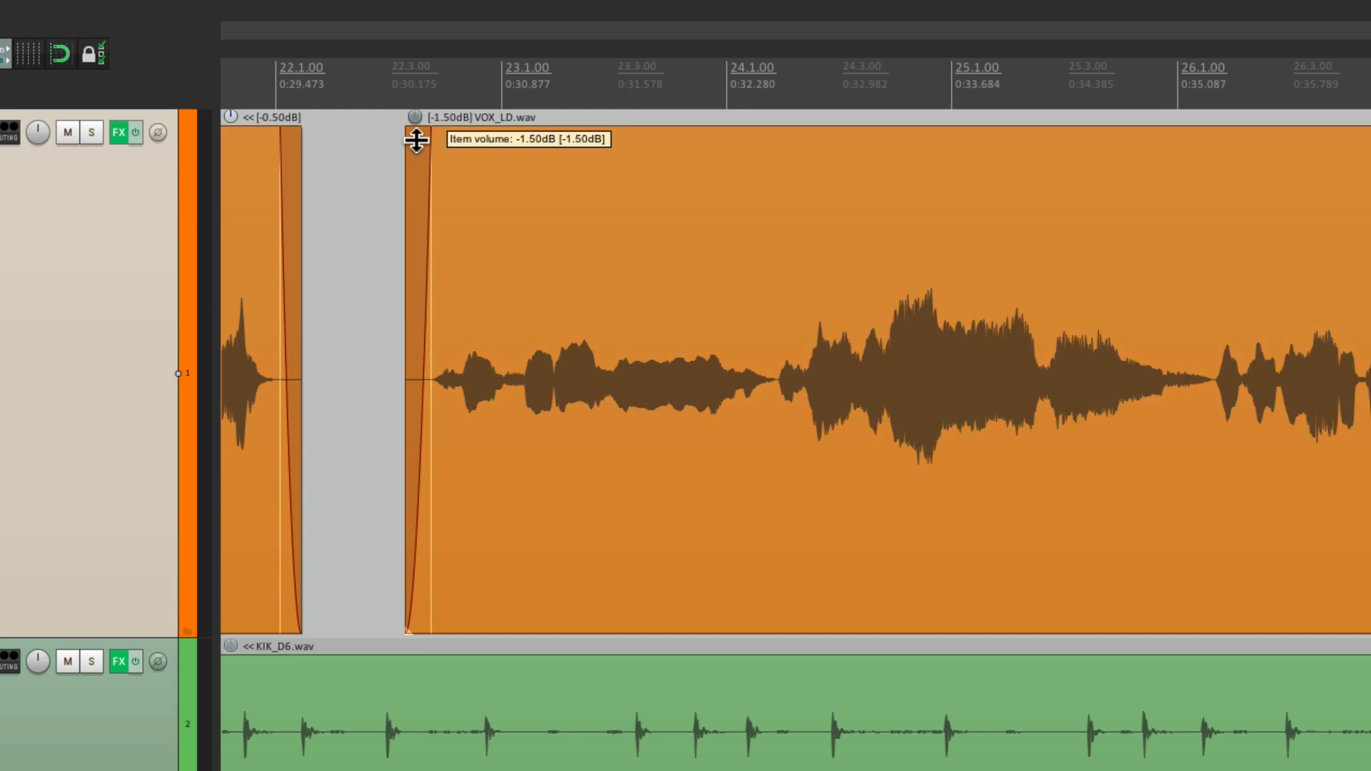
scroll(left, 3)
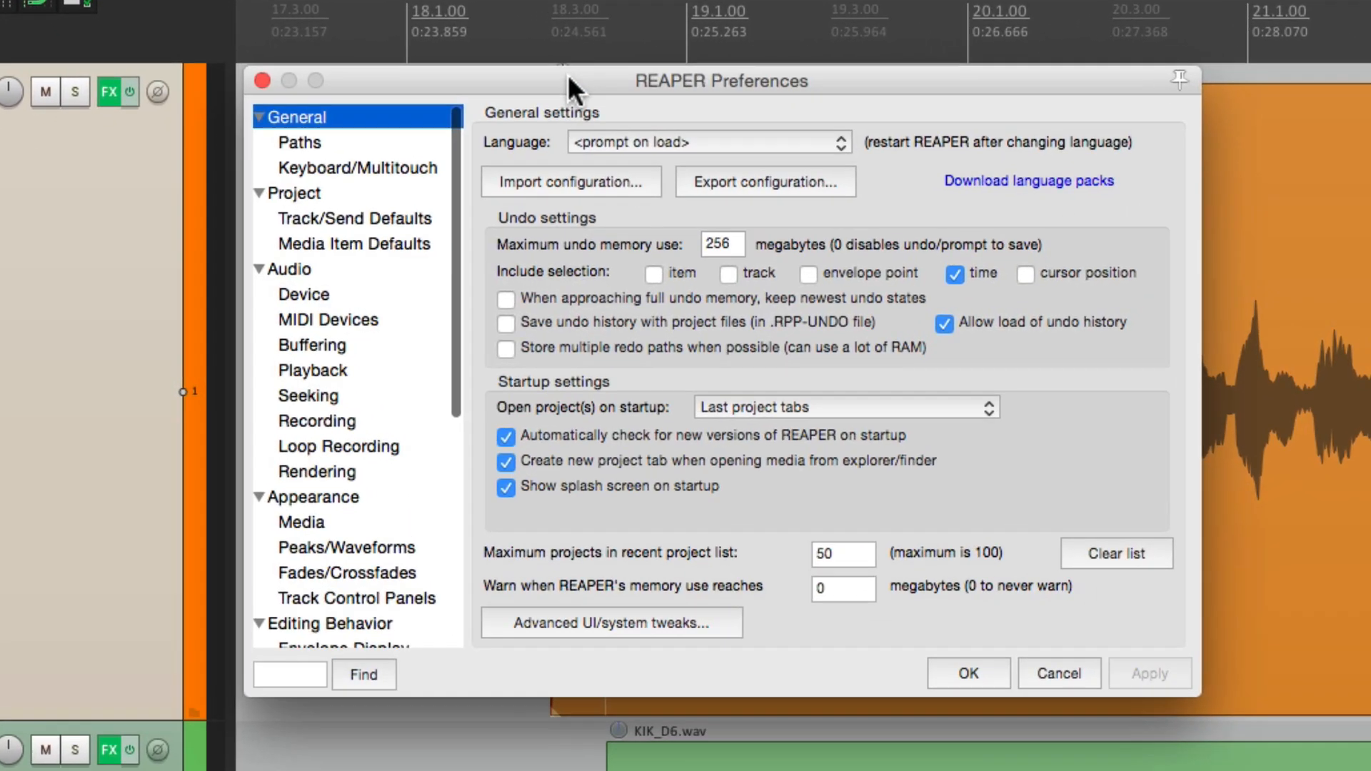
Step: Set Appearance > Media 'Adjust media item volume by dragging' to the item's top edge and confirm
scroll(down, 3)
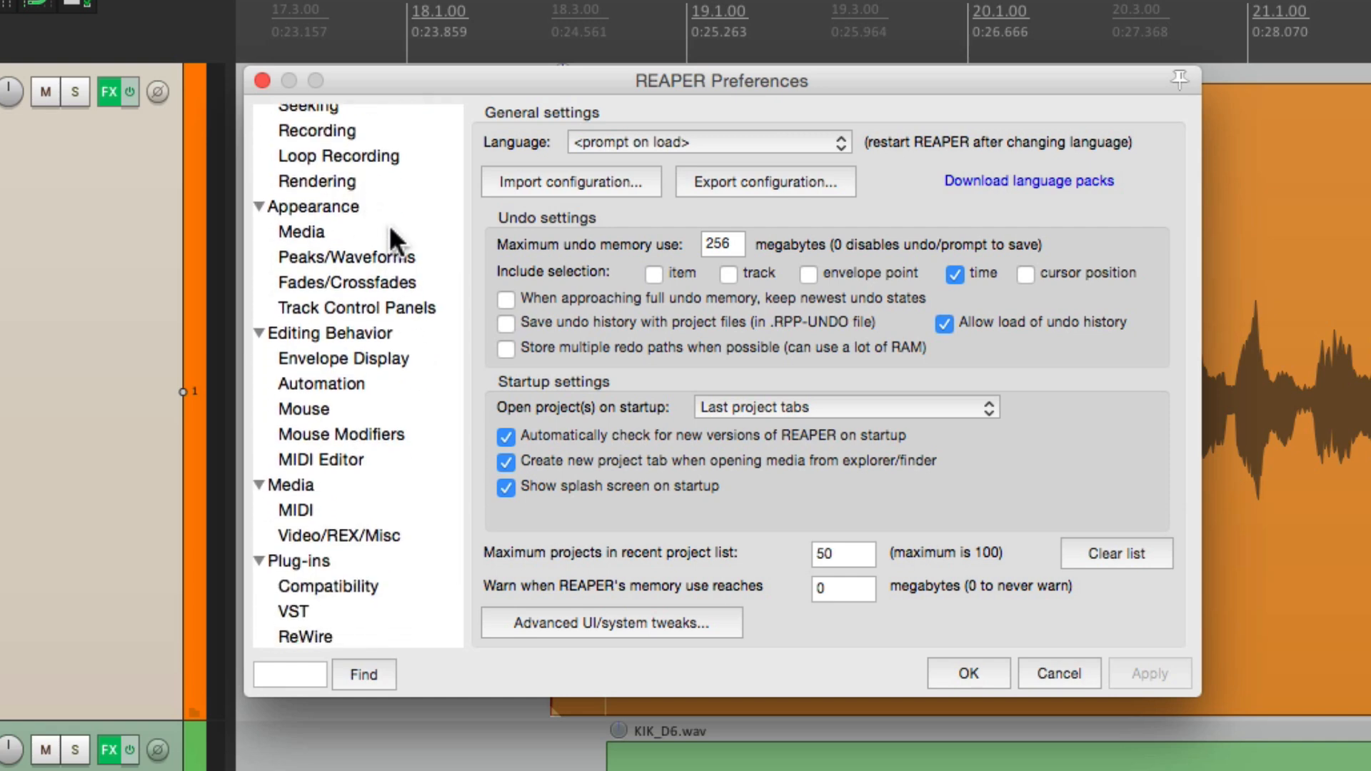
click(300, 230)
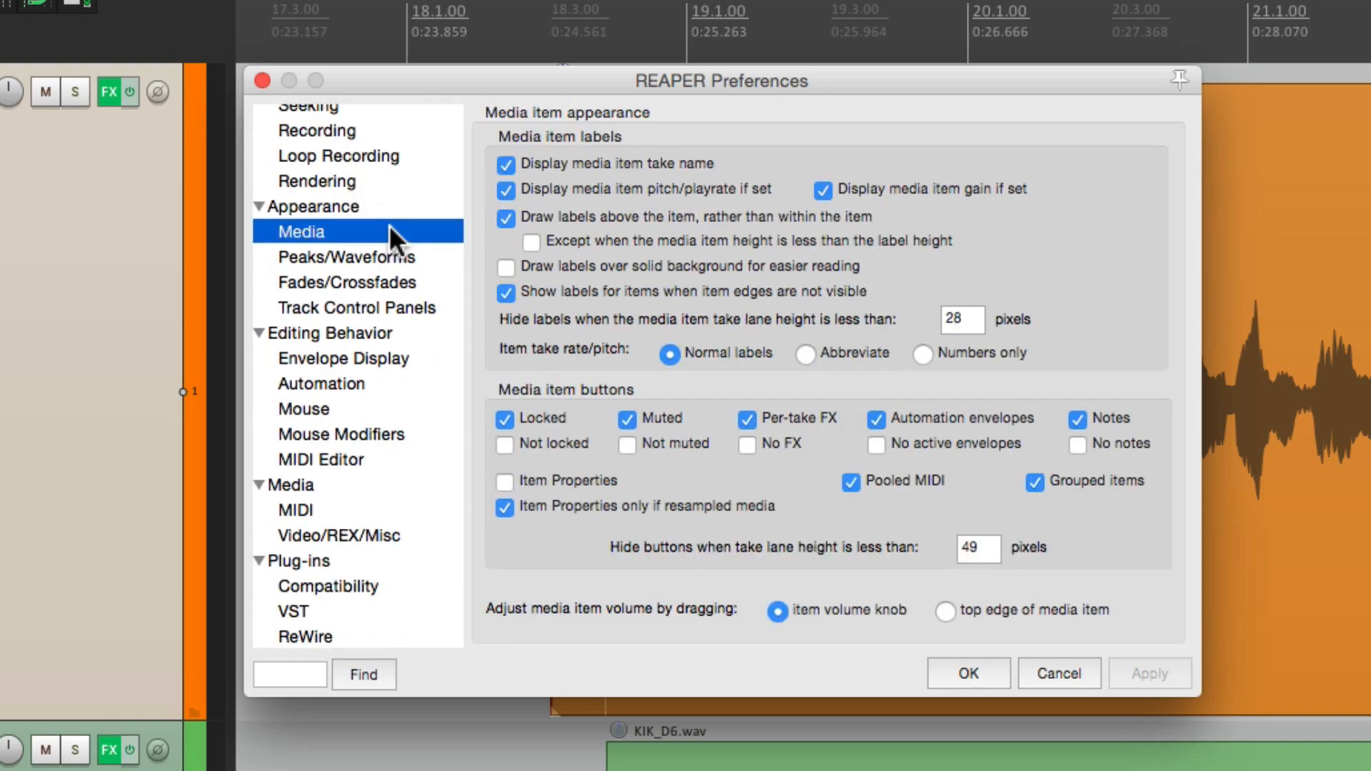
mouse_move(728, 646)
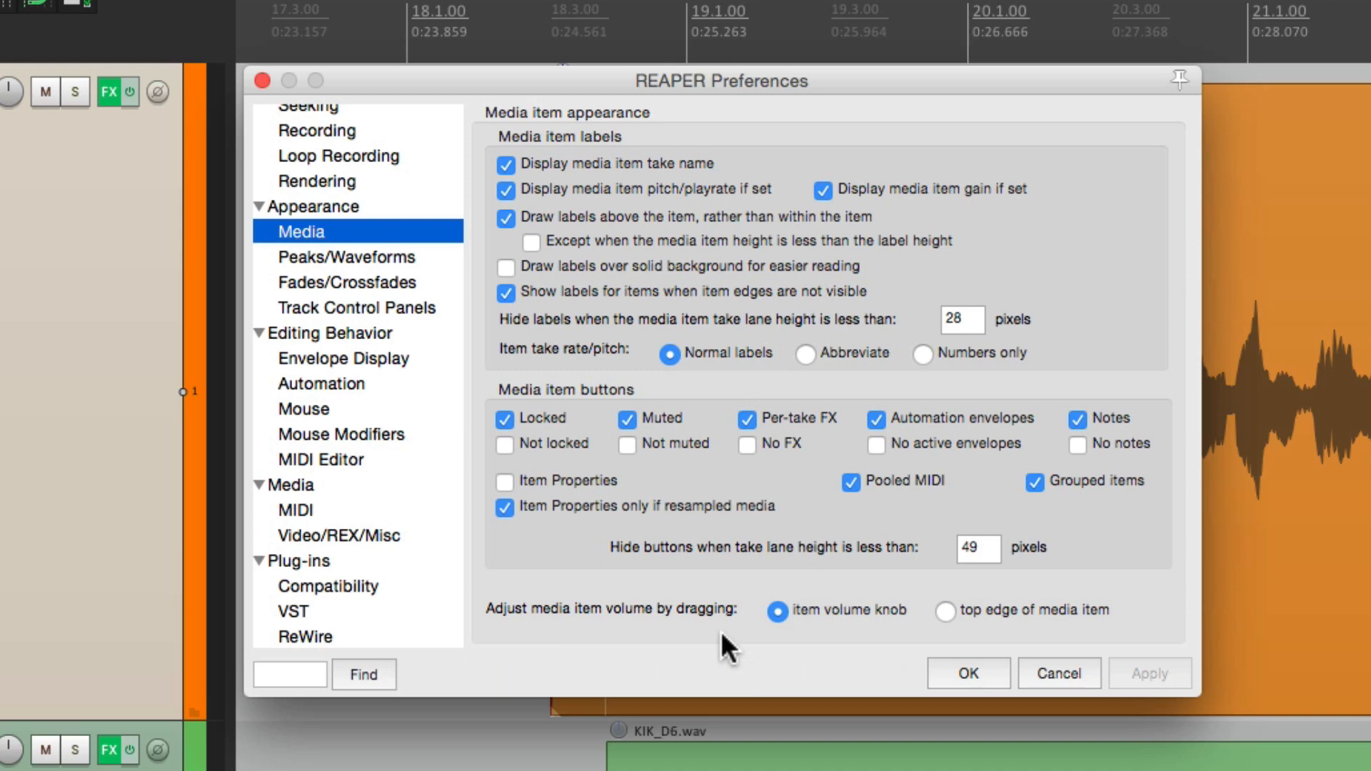
mouse_move(612, 635)
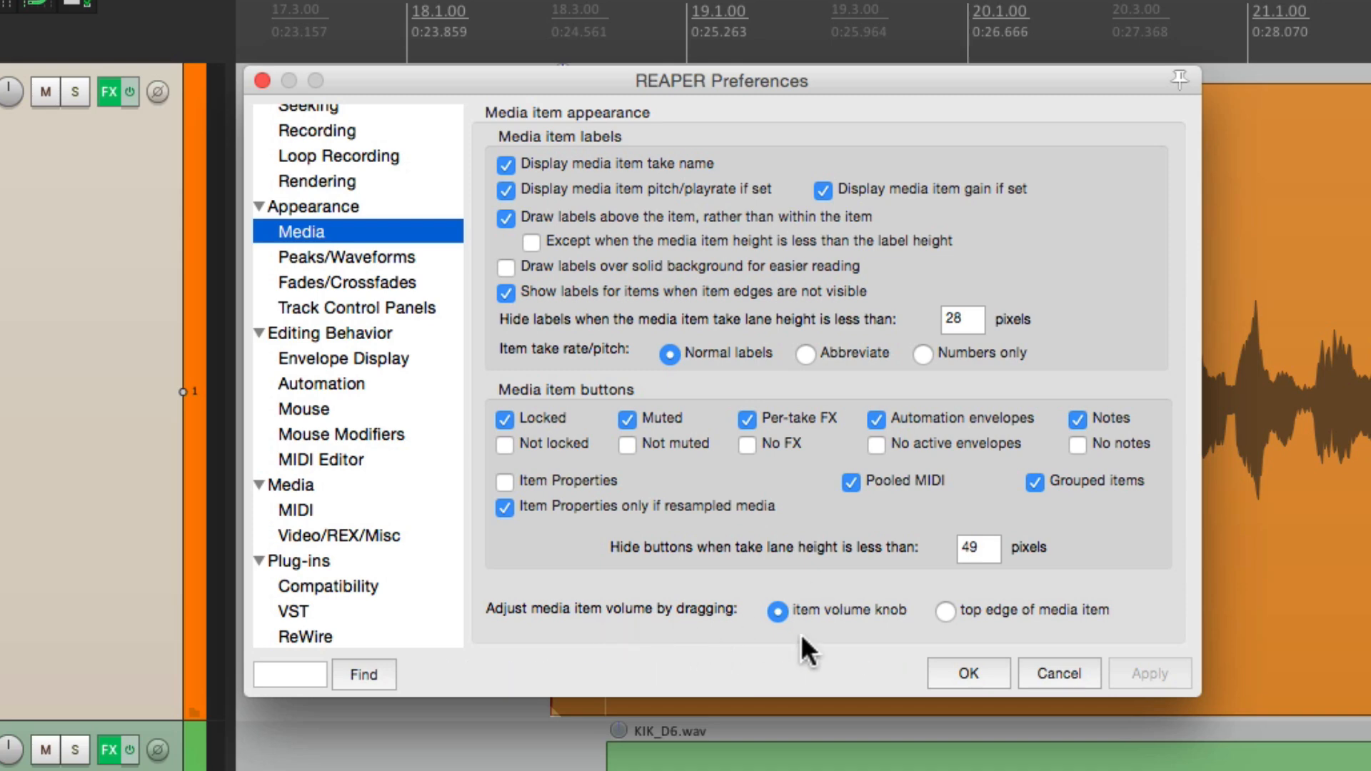
mouse_move(838, 636)
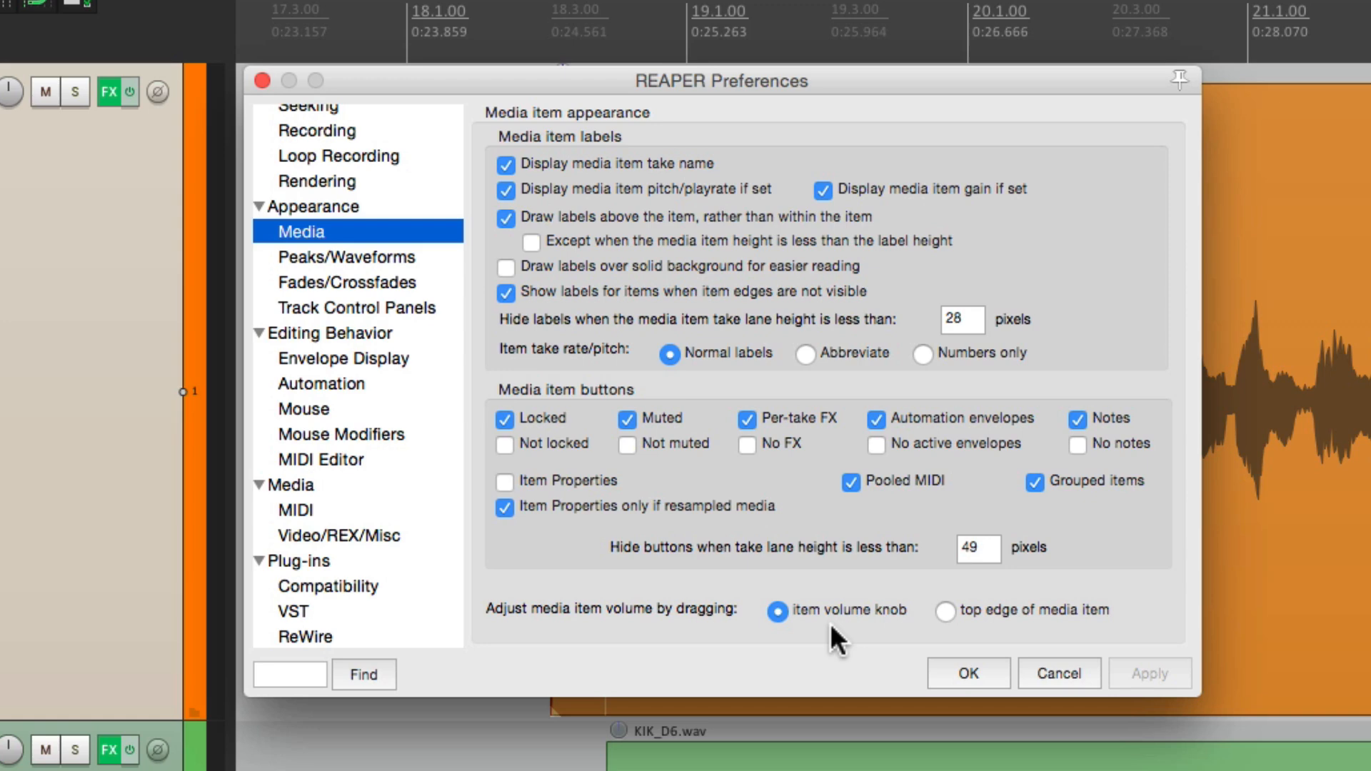
click(946, 611)
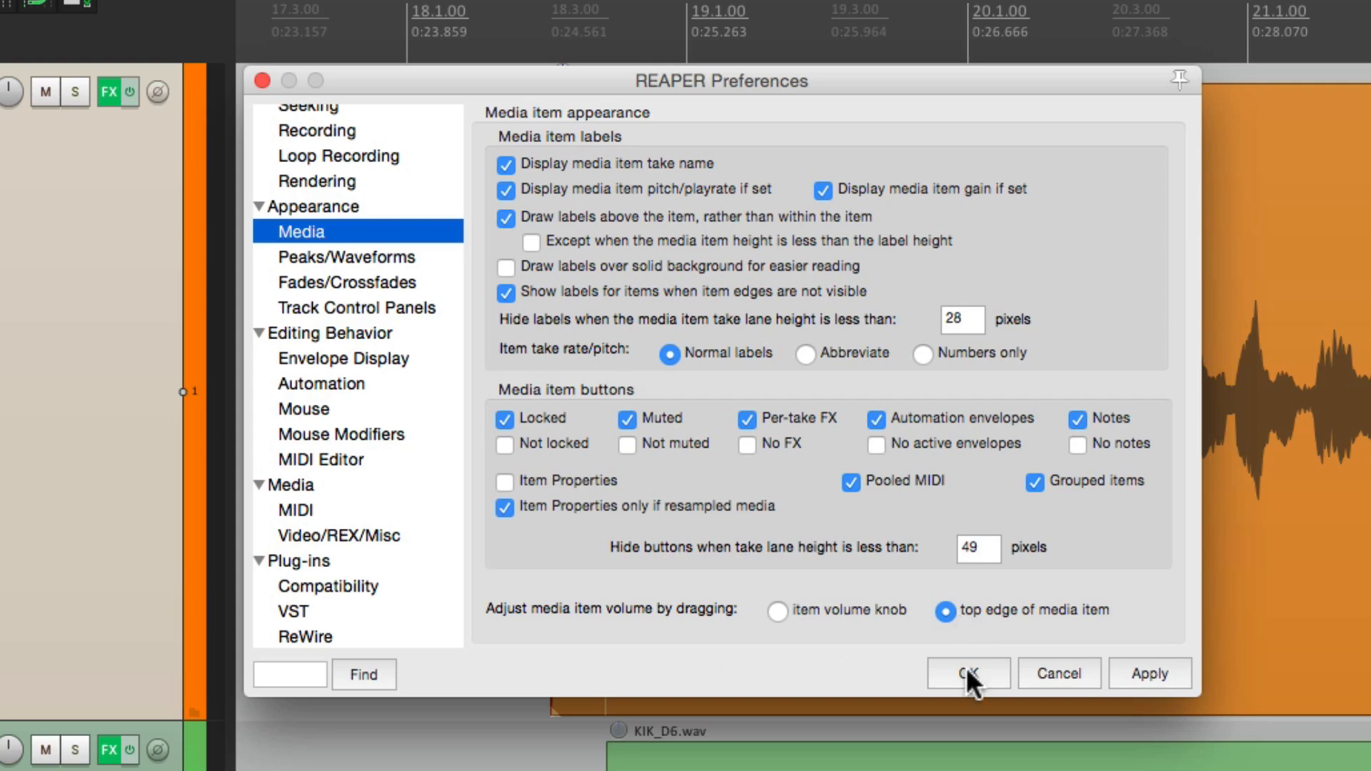
click(969, 673)
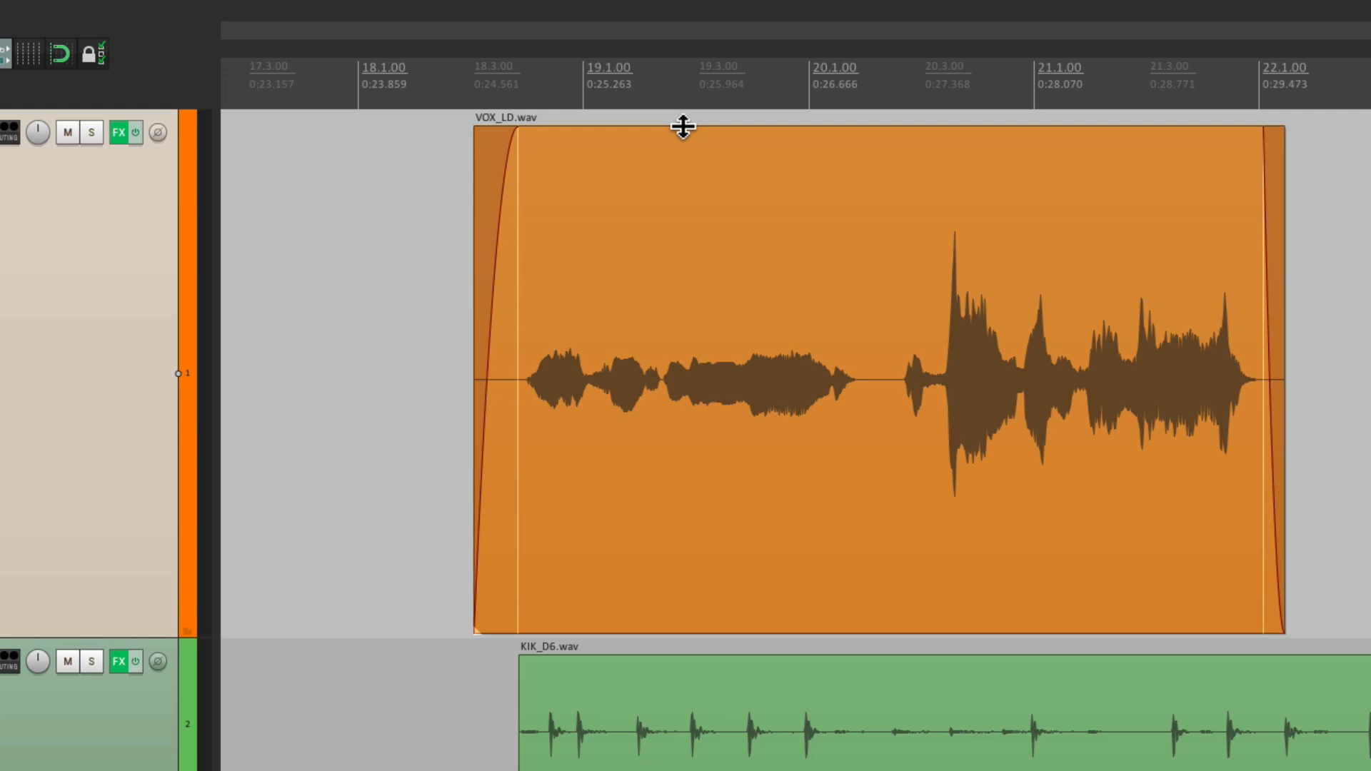
drag(682, 129, 683, 194)
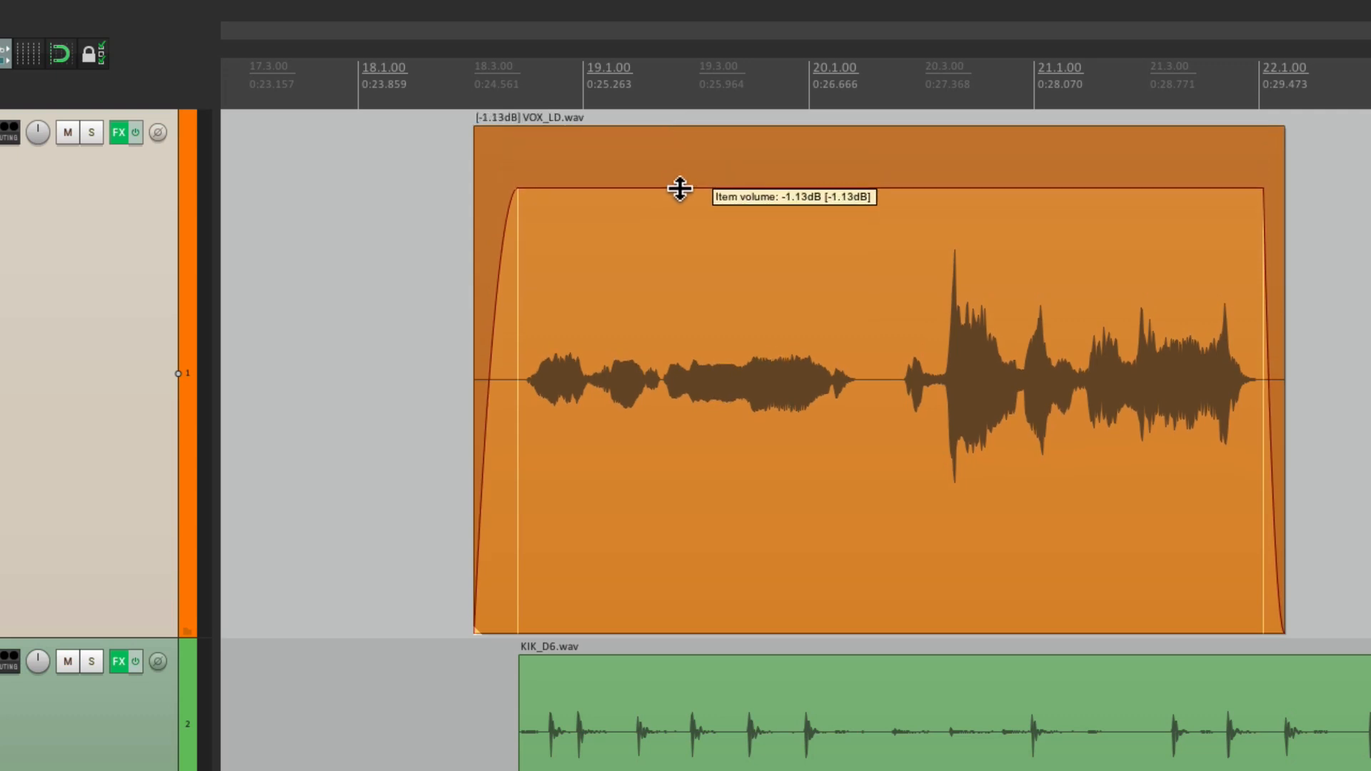
drag(681, 197, 686, 191)
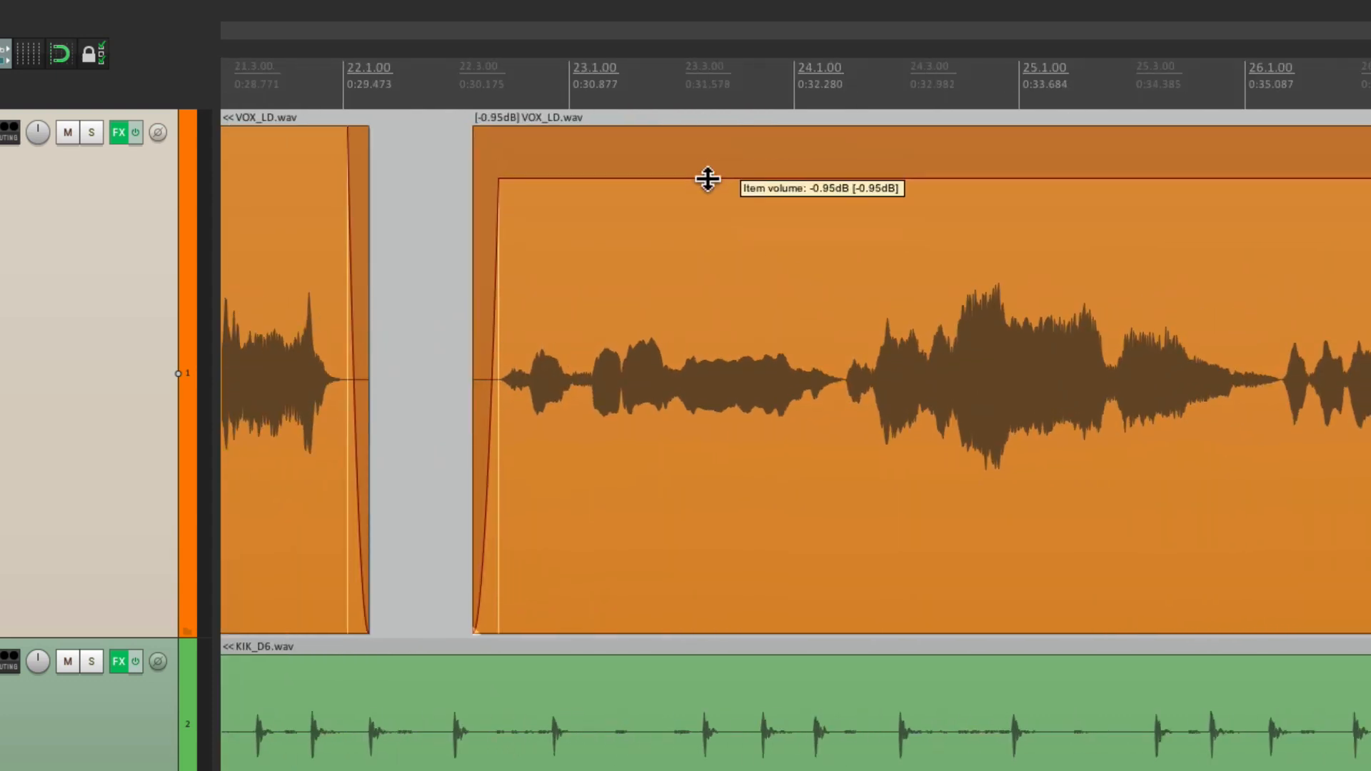
drag(705, 179, 700, 121)
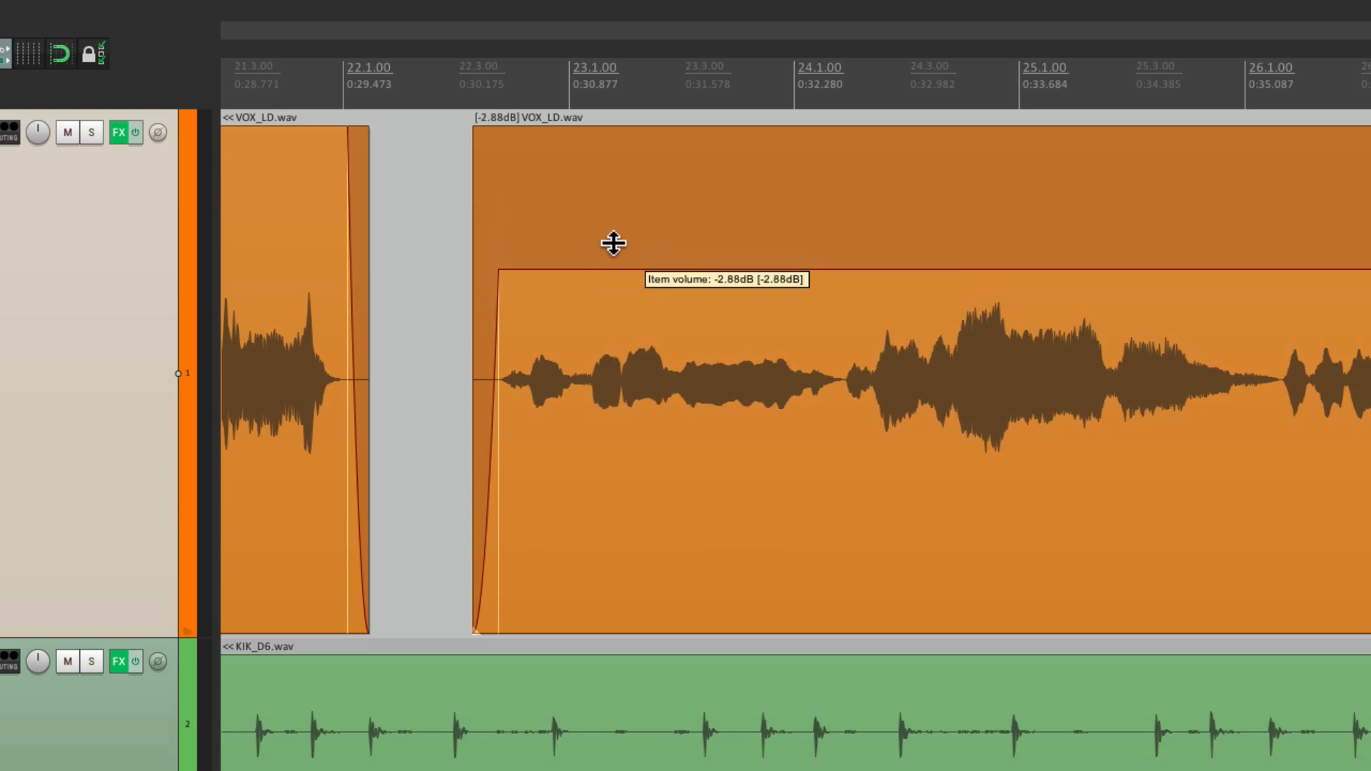
drag(614, 241, 619, 173)
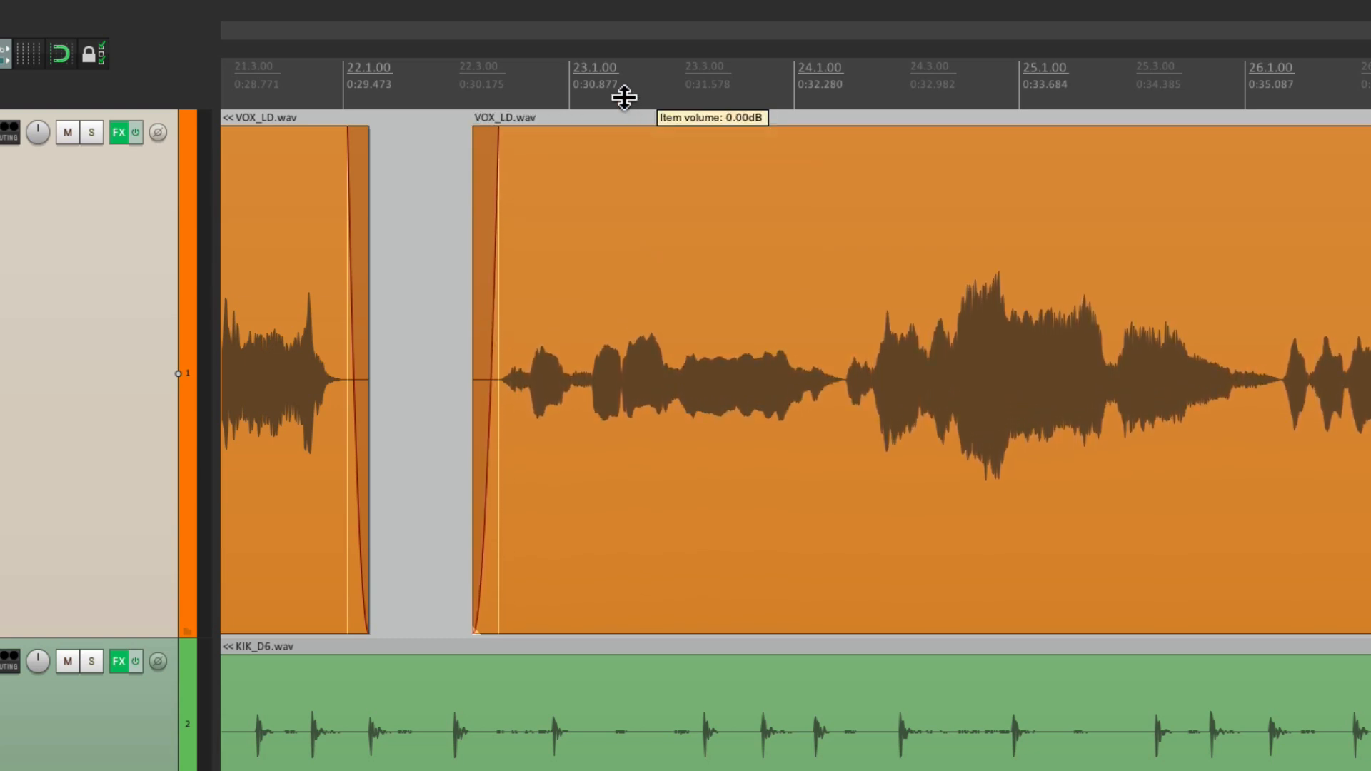
drag(626, 136, 643, 188)
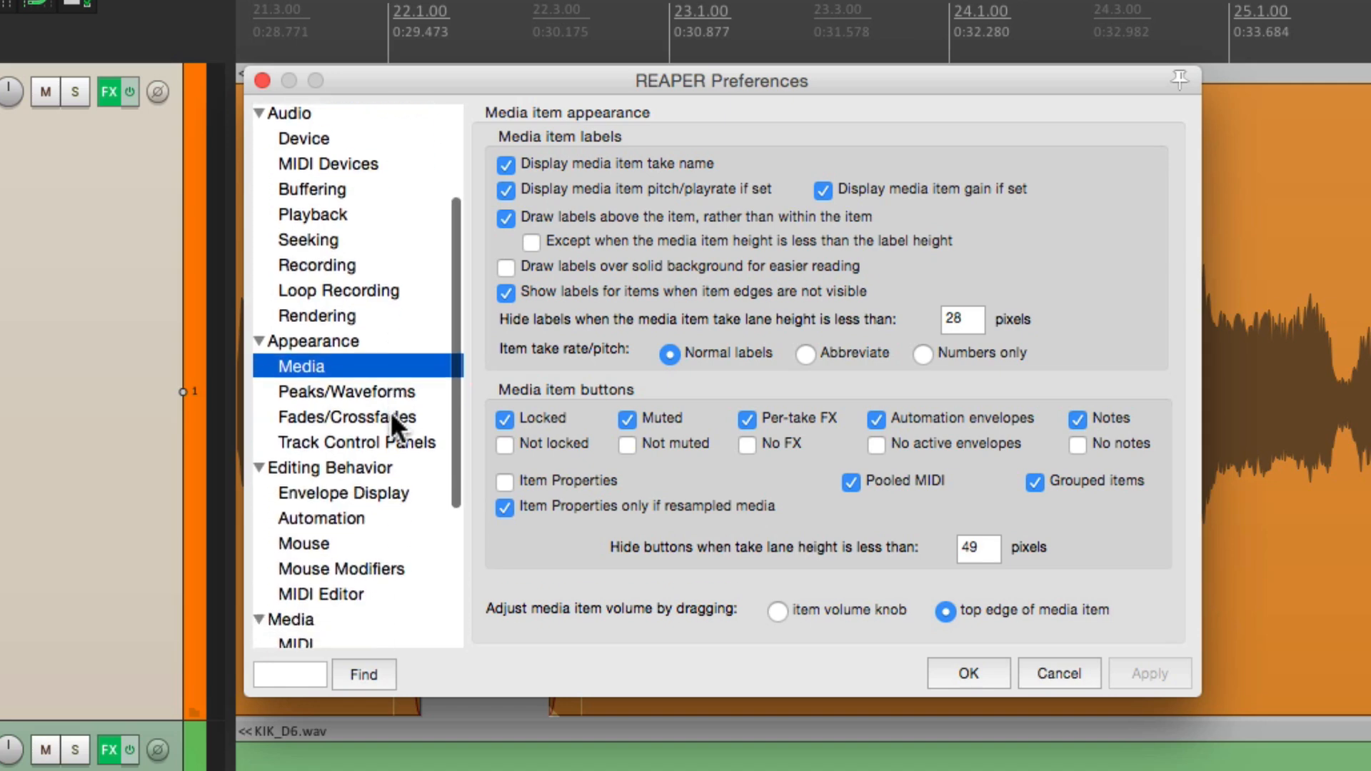
Step: Set the media item volume adjustment range to -inf..+6dB in Media preferences and confirm
scroll(down, 3)
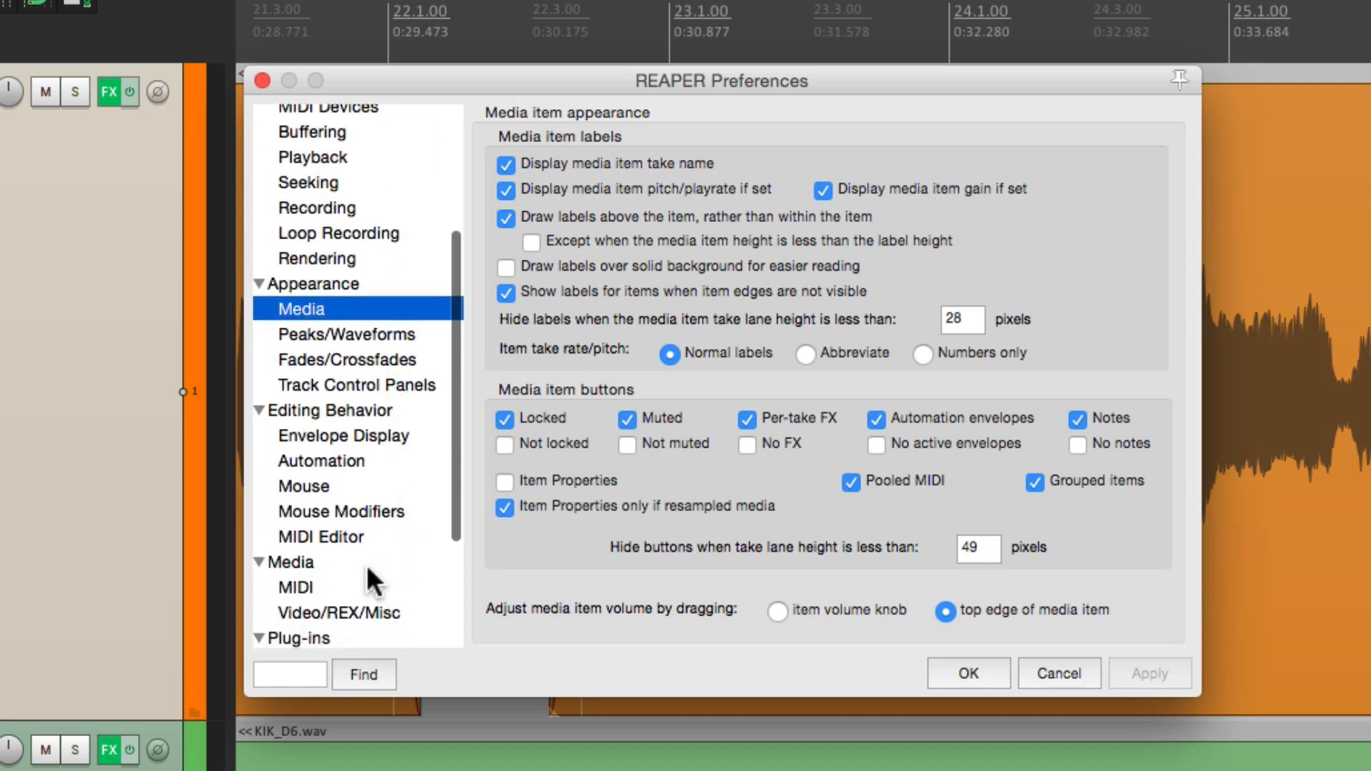
click(289, 561)
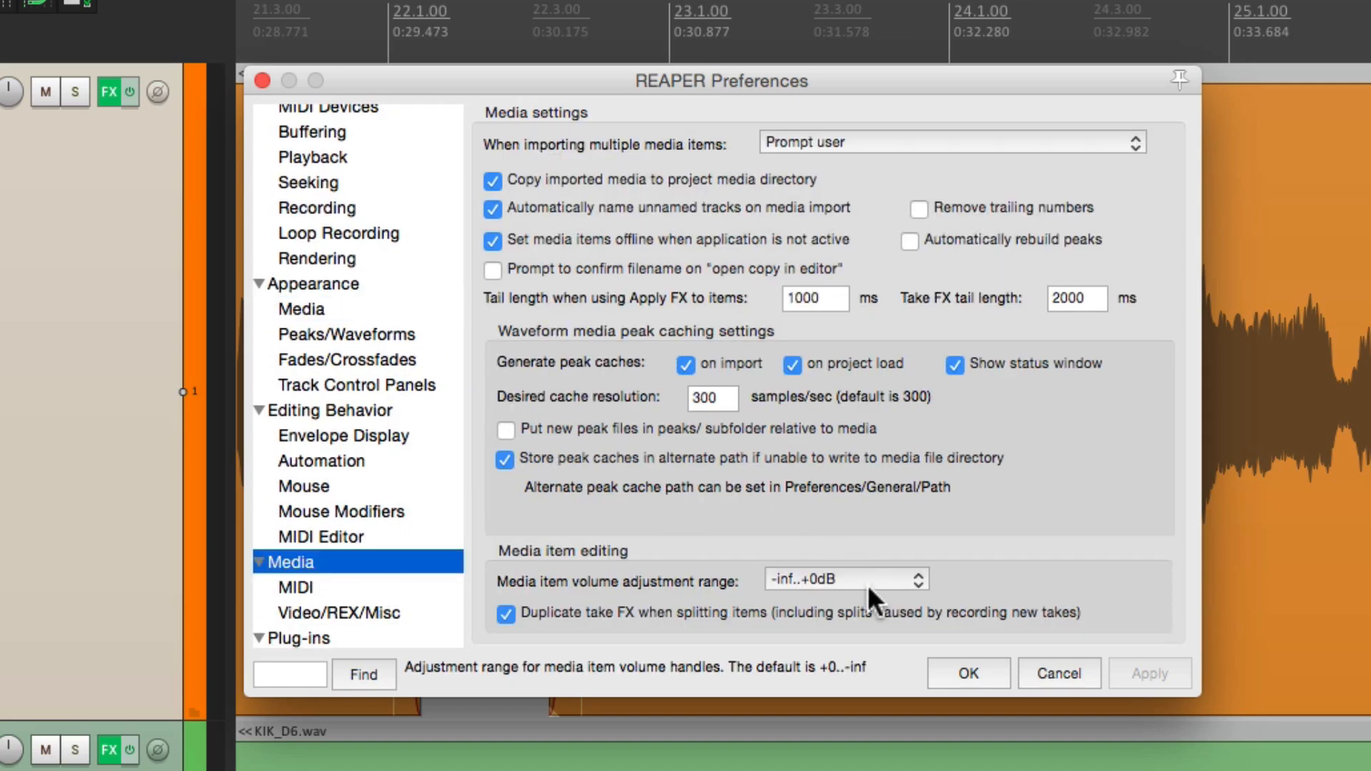
click(844, 580)
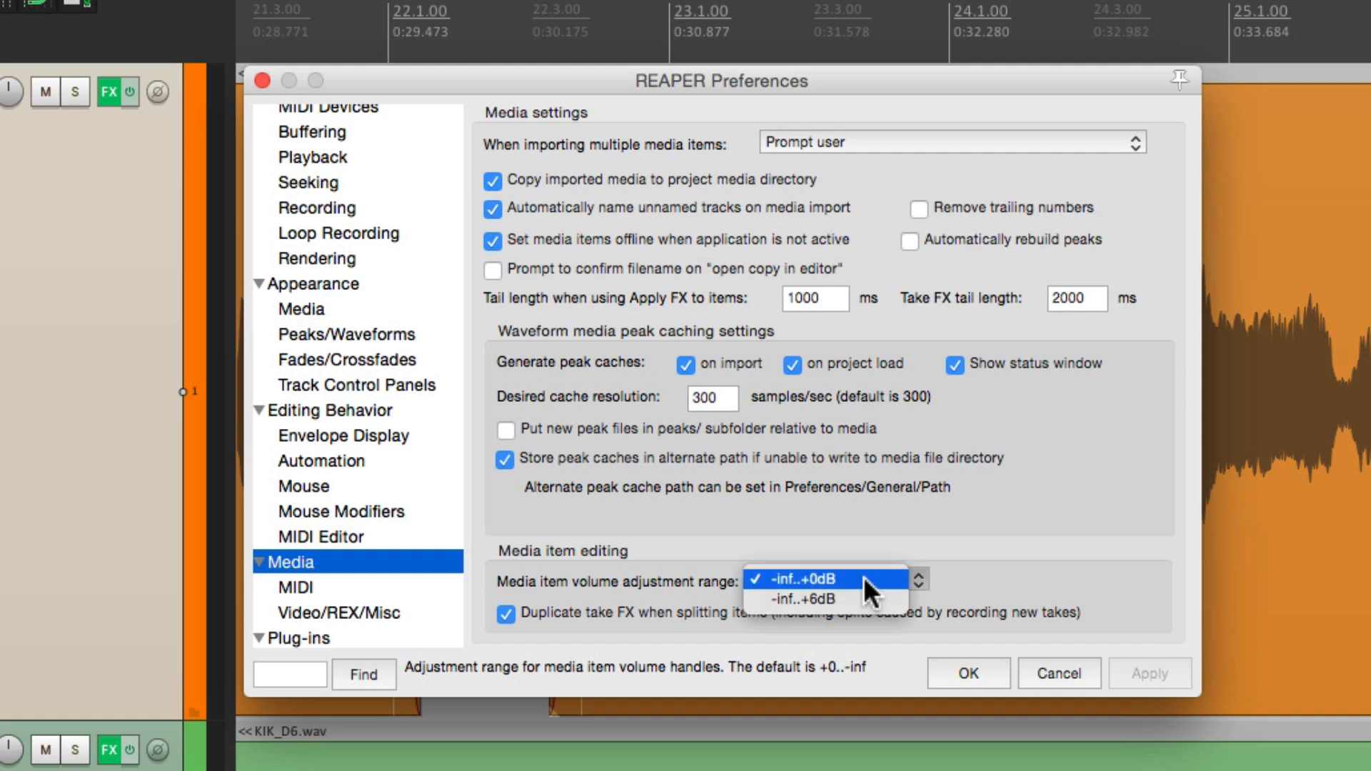
mouse_move(861, 590)
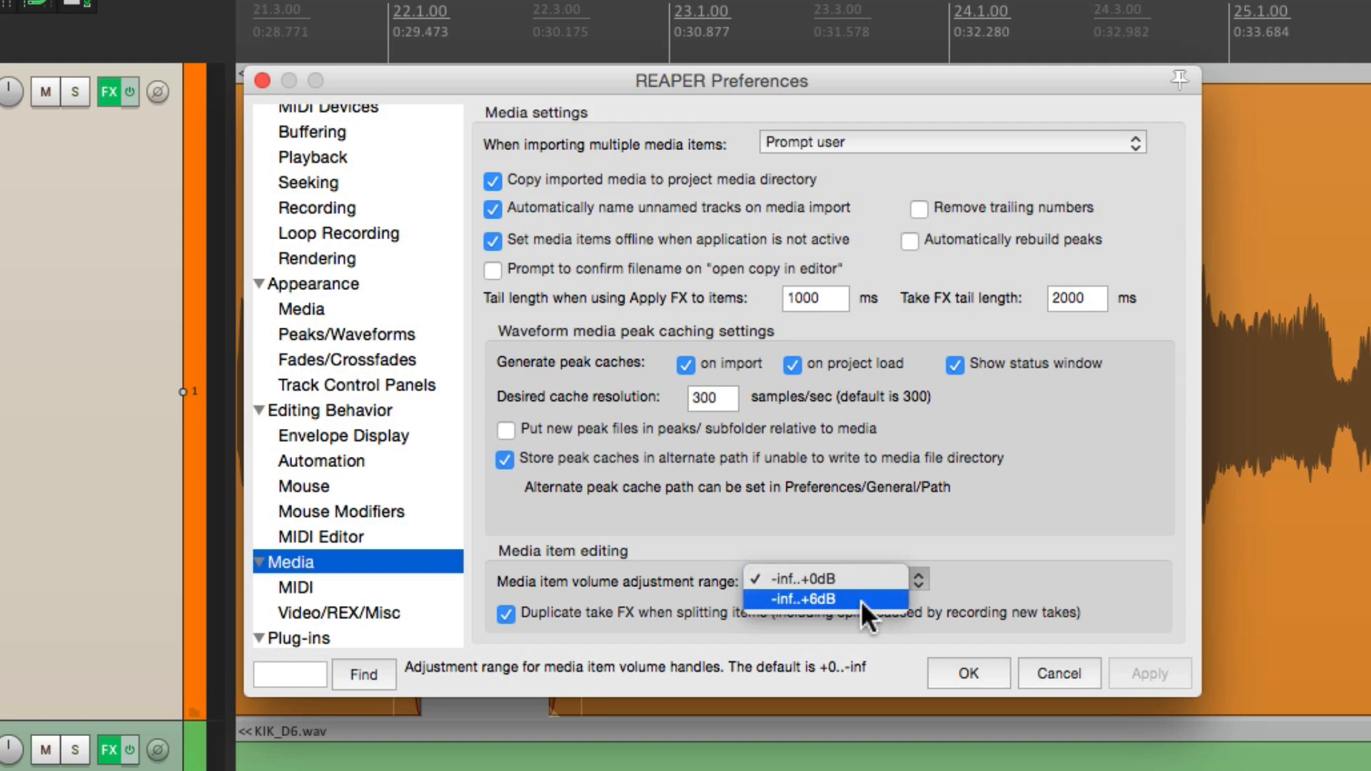
click(806, 599)
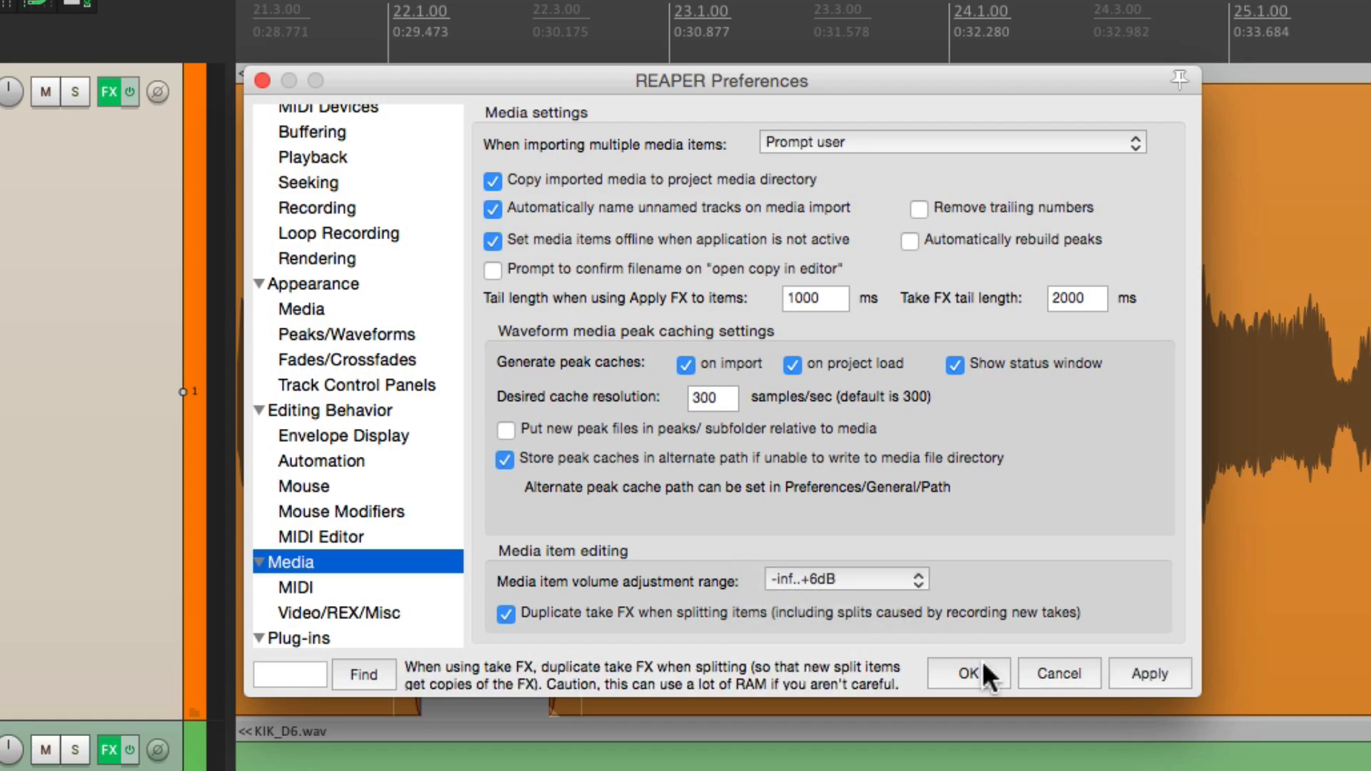
click(966, 673)
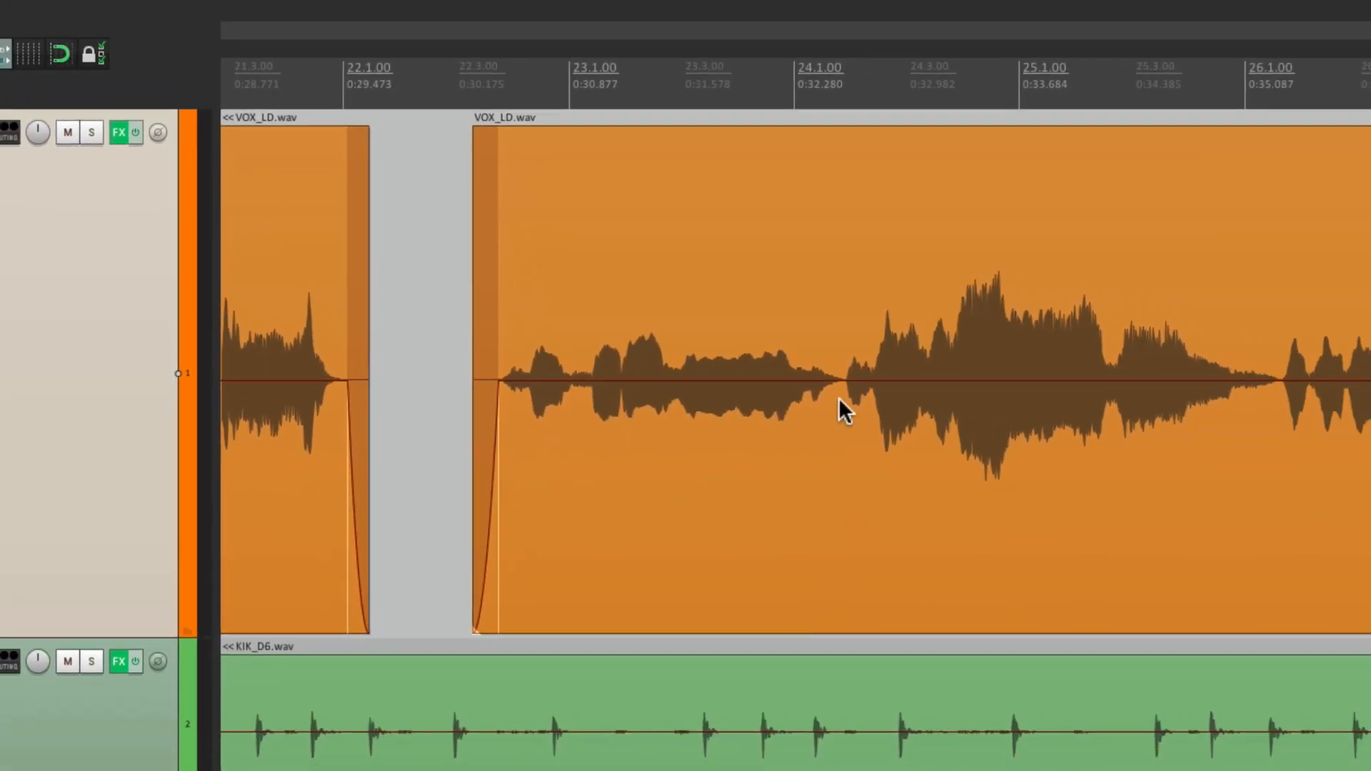
mouse_move(837, 381)
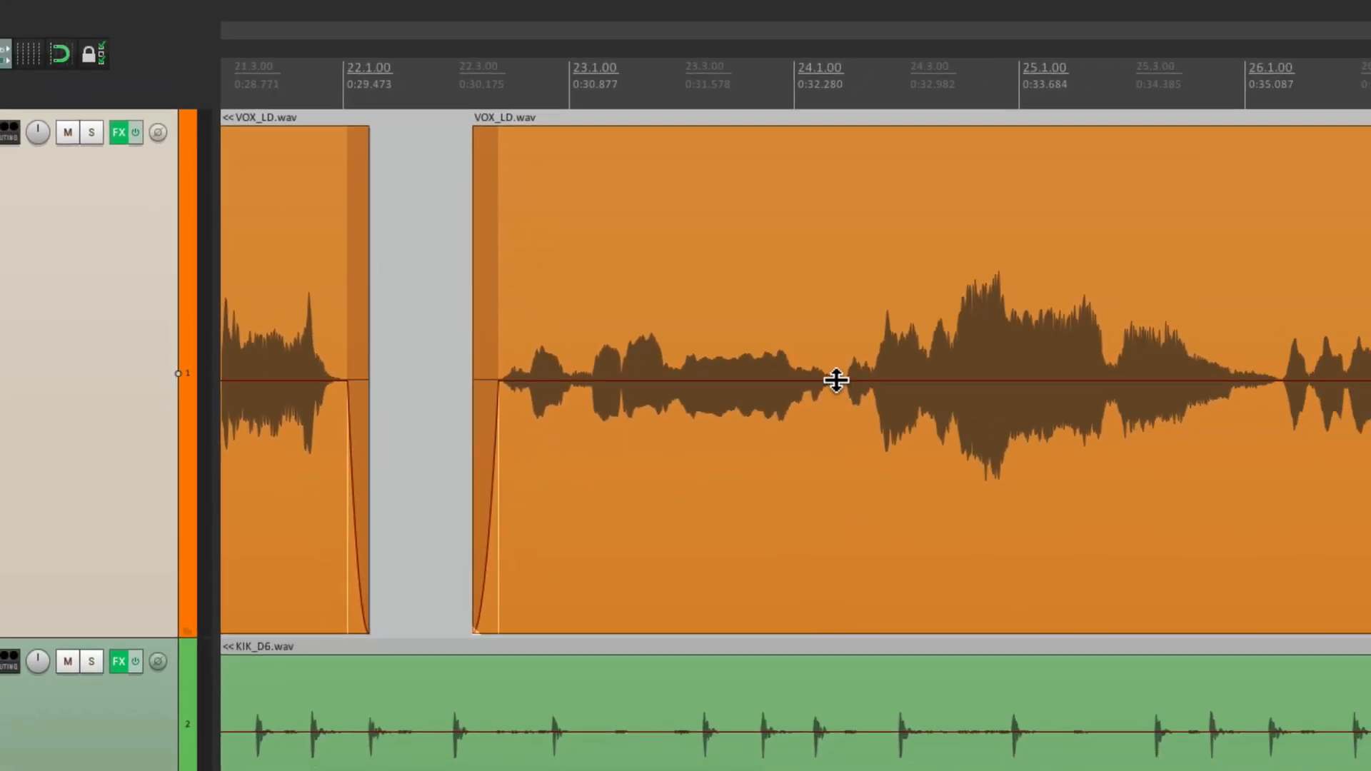
Step: Drag the second VOX_LD.wav item's top edge up to boost it to about +4.17 dB
drag(837, 380, 837, 427)
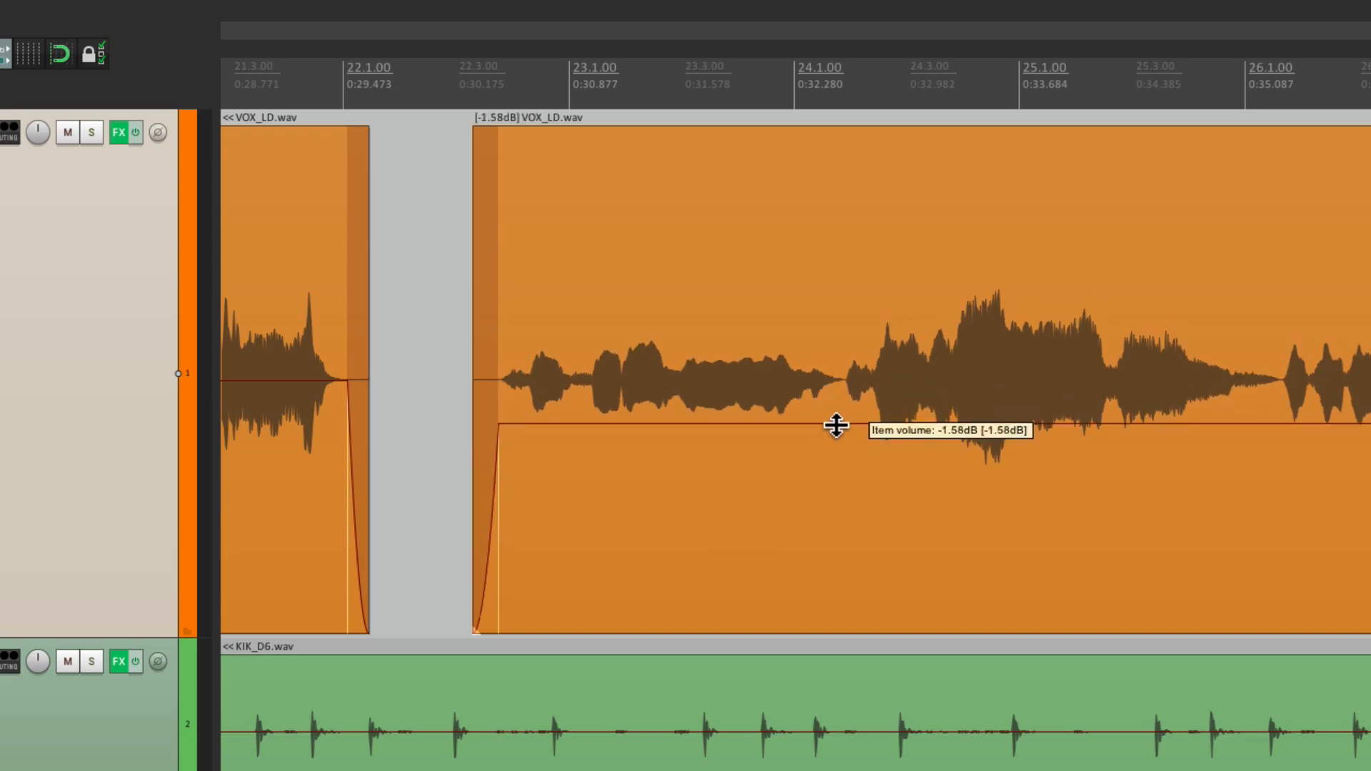
drag(835, 427, 826, 255)
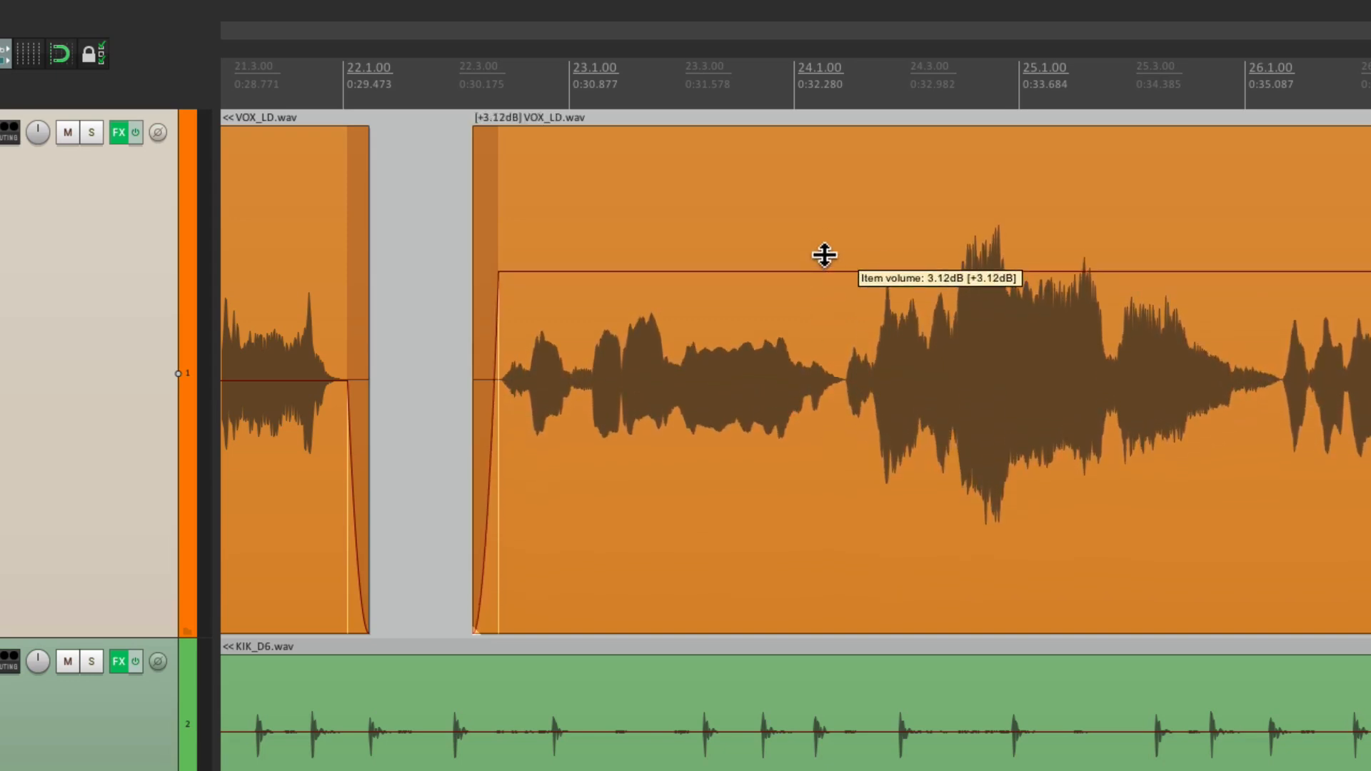
drag(823, 269, 822, 231)
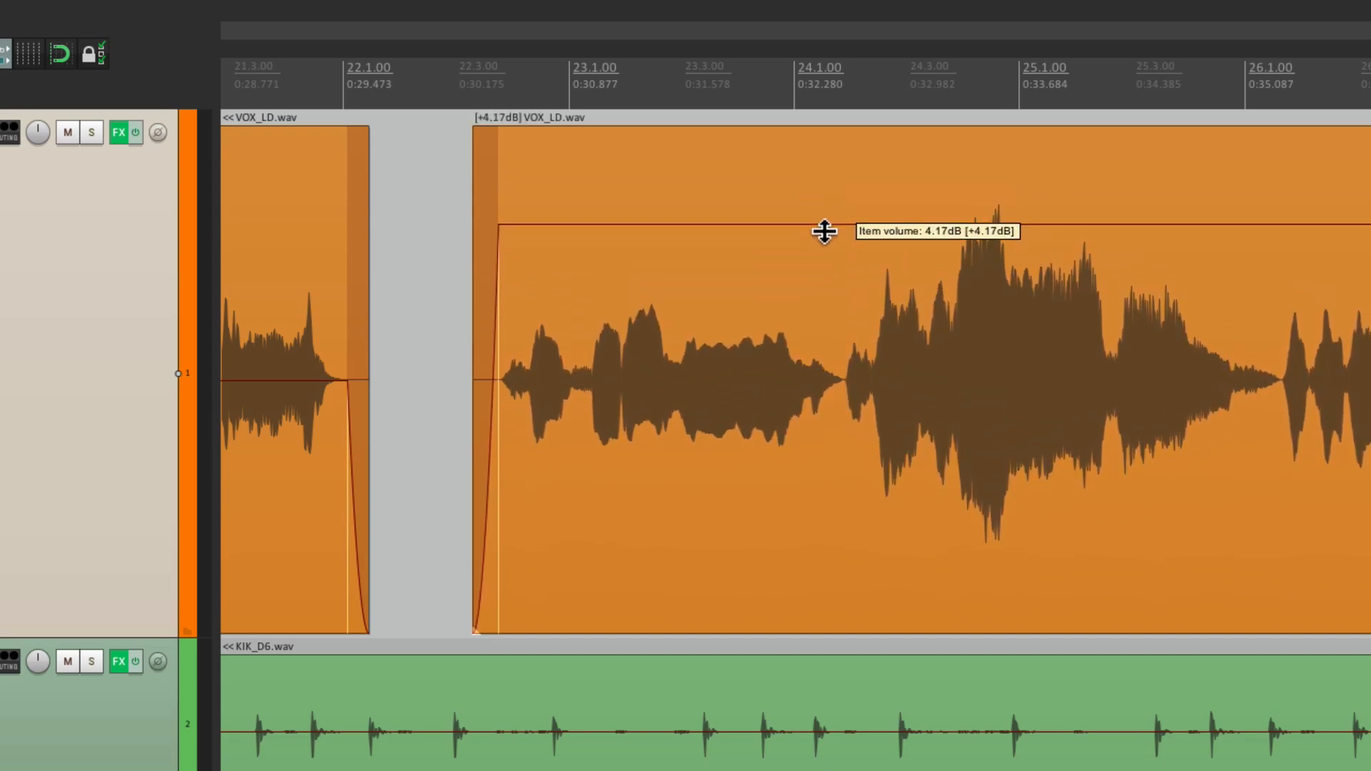
drag(823, 231, 845, 160)
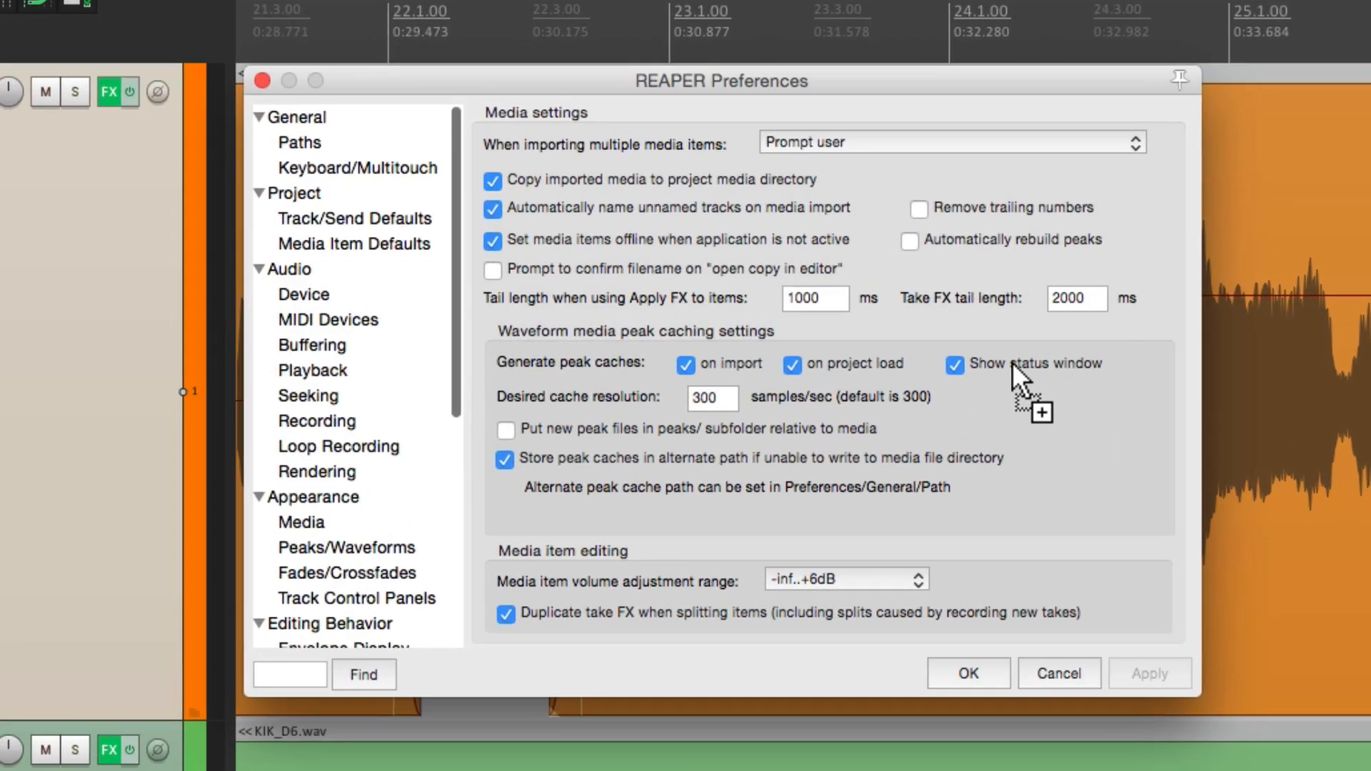
Step: Pull the bar-22 vocal item's volume down, then reset it to 0.00 dB
click(300, 522)
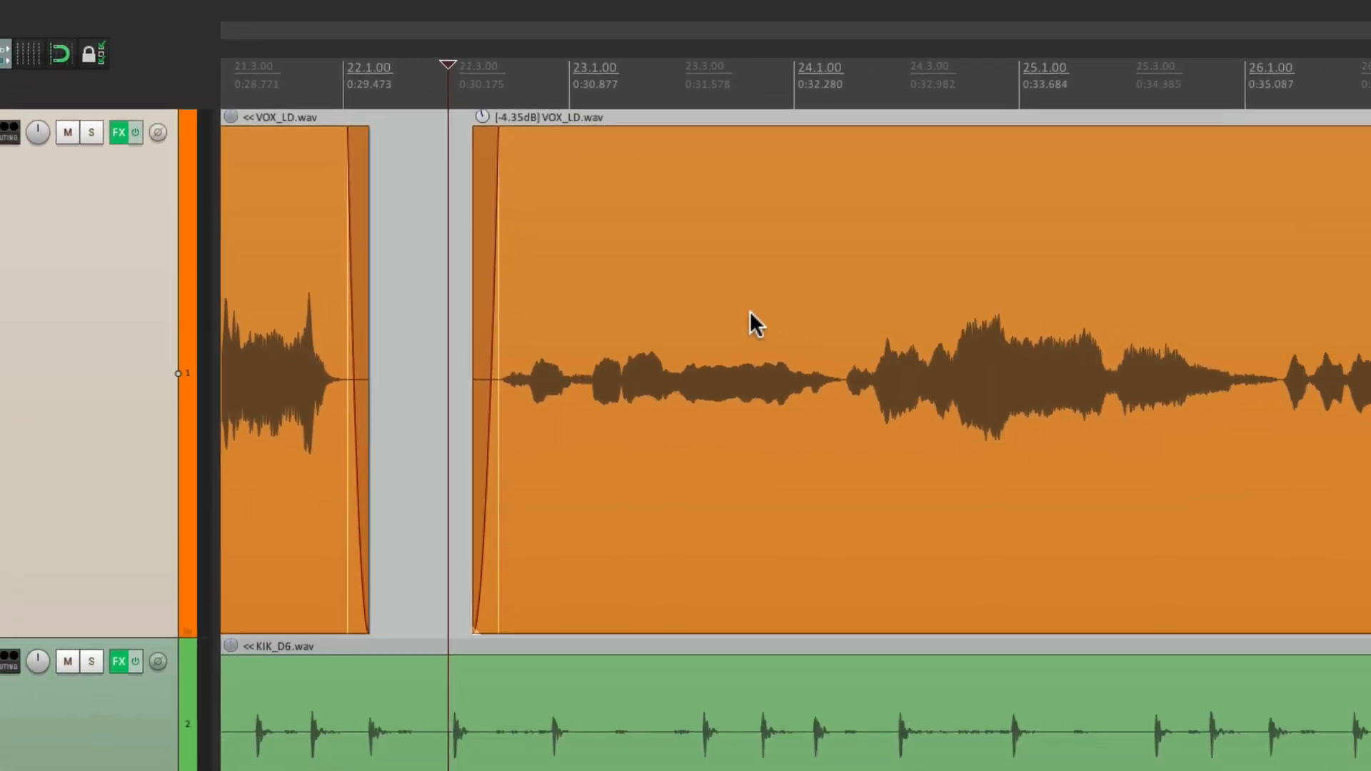
mouse_move(636, 208)
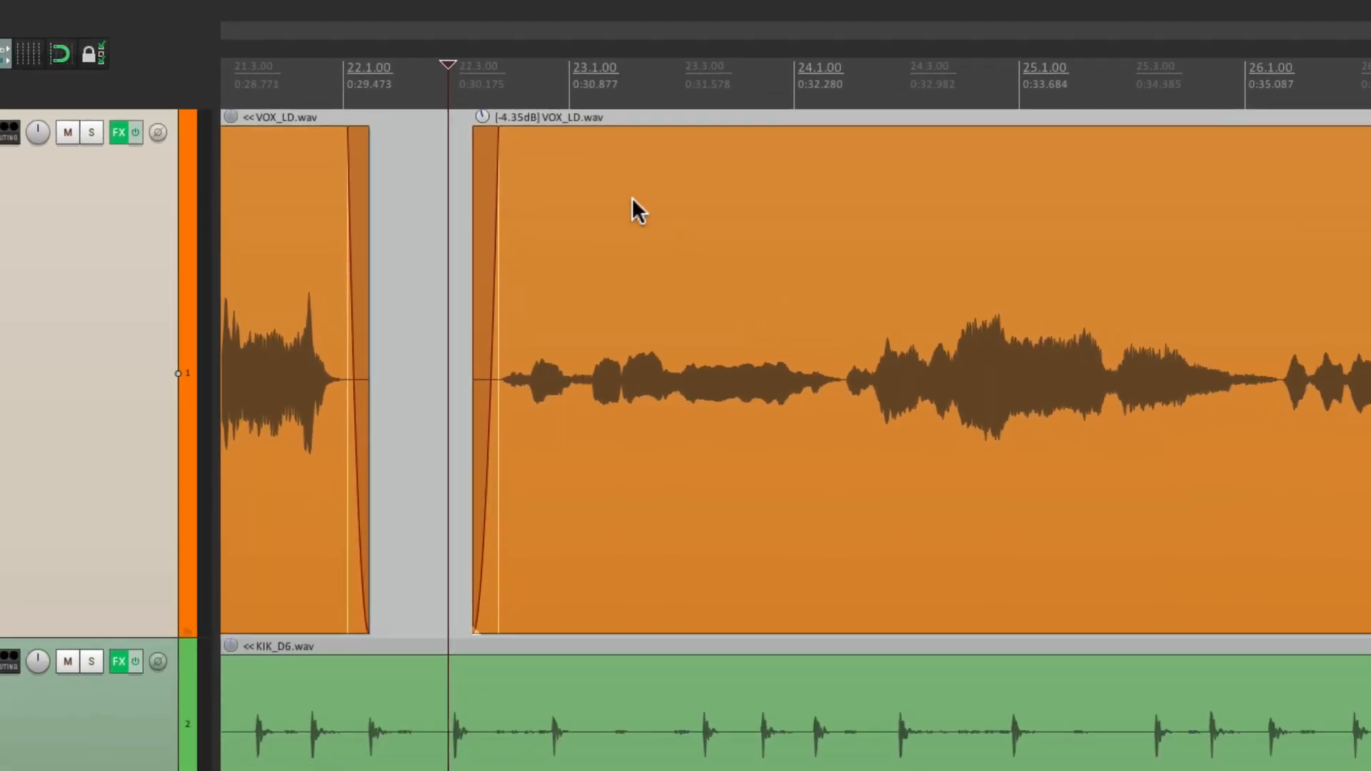
drag(637, 208, 482, 188)
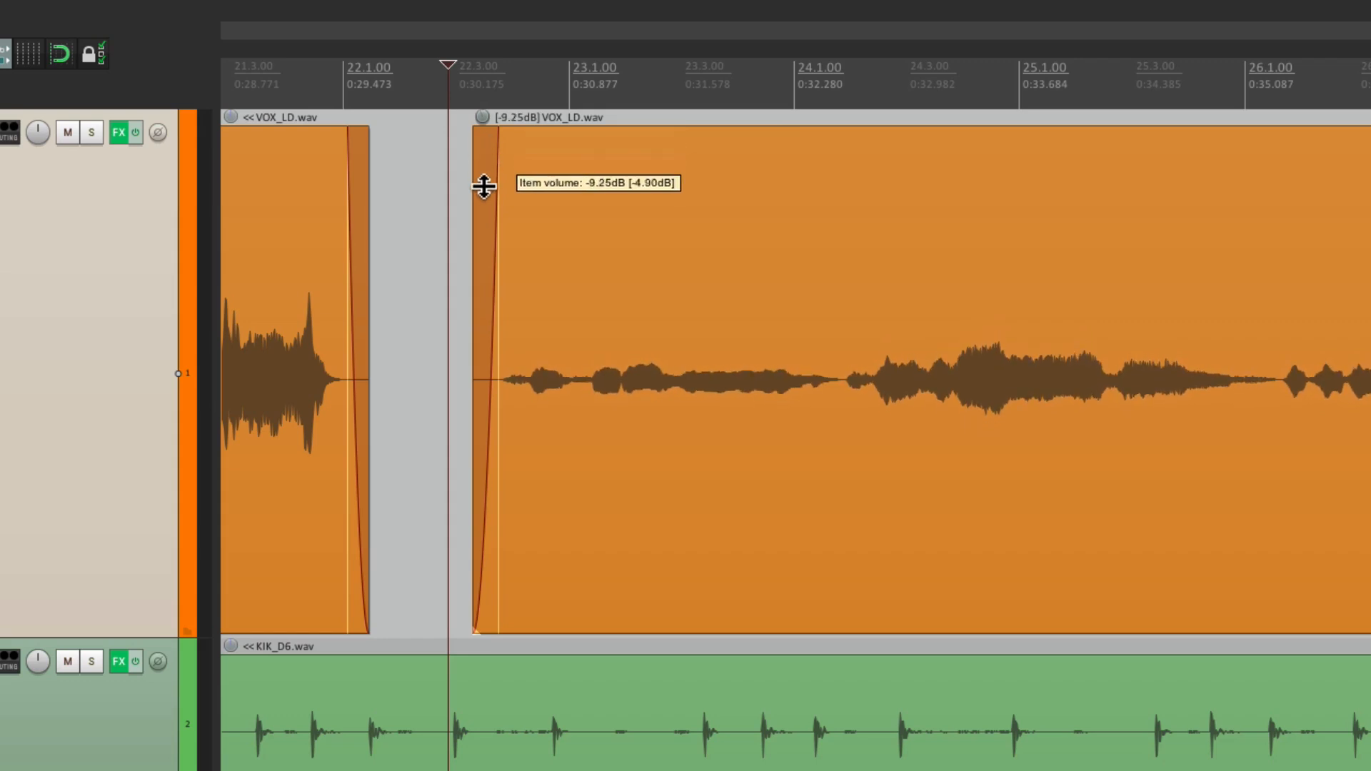
drag(483, 188, 460, 122)
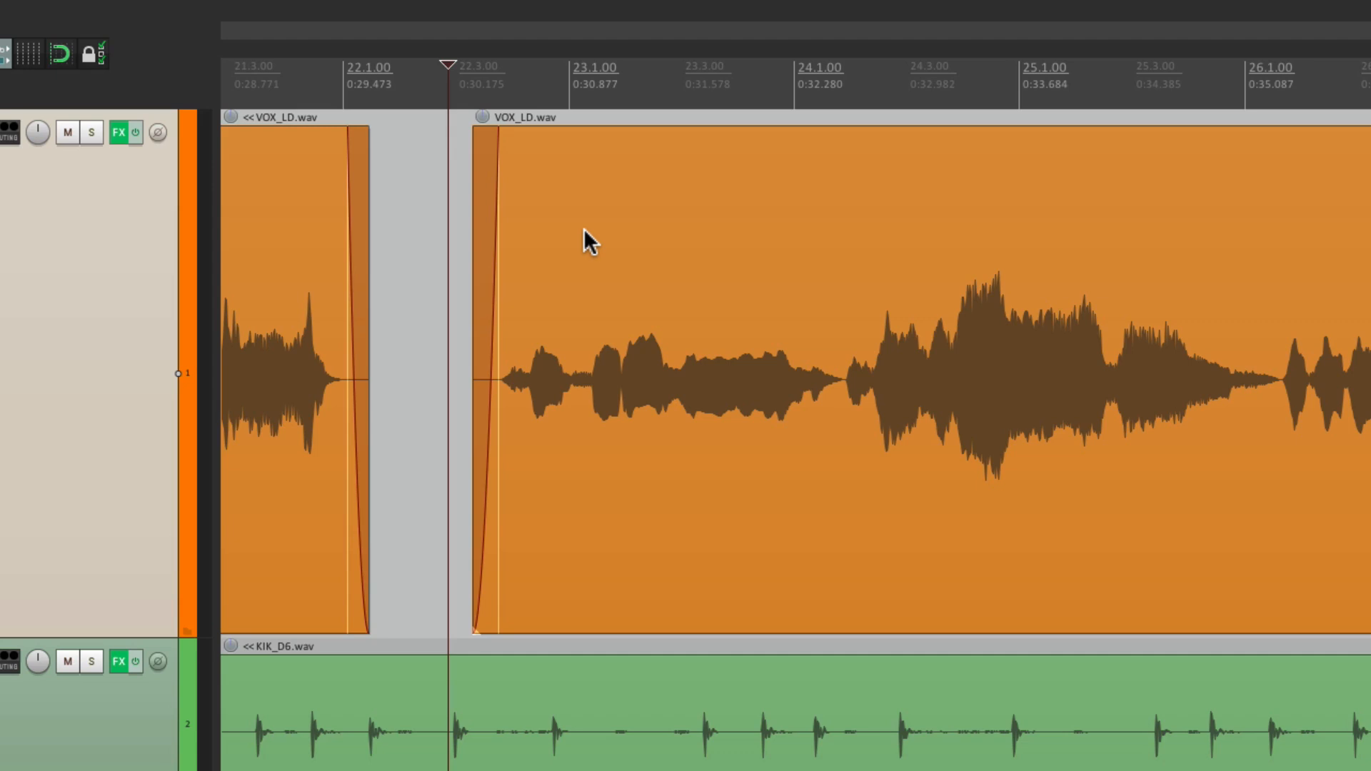
mouse_move(526, 167)
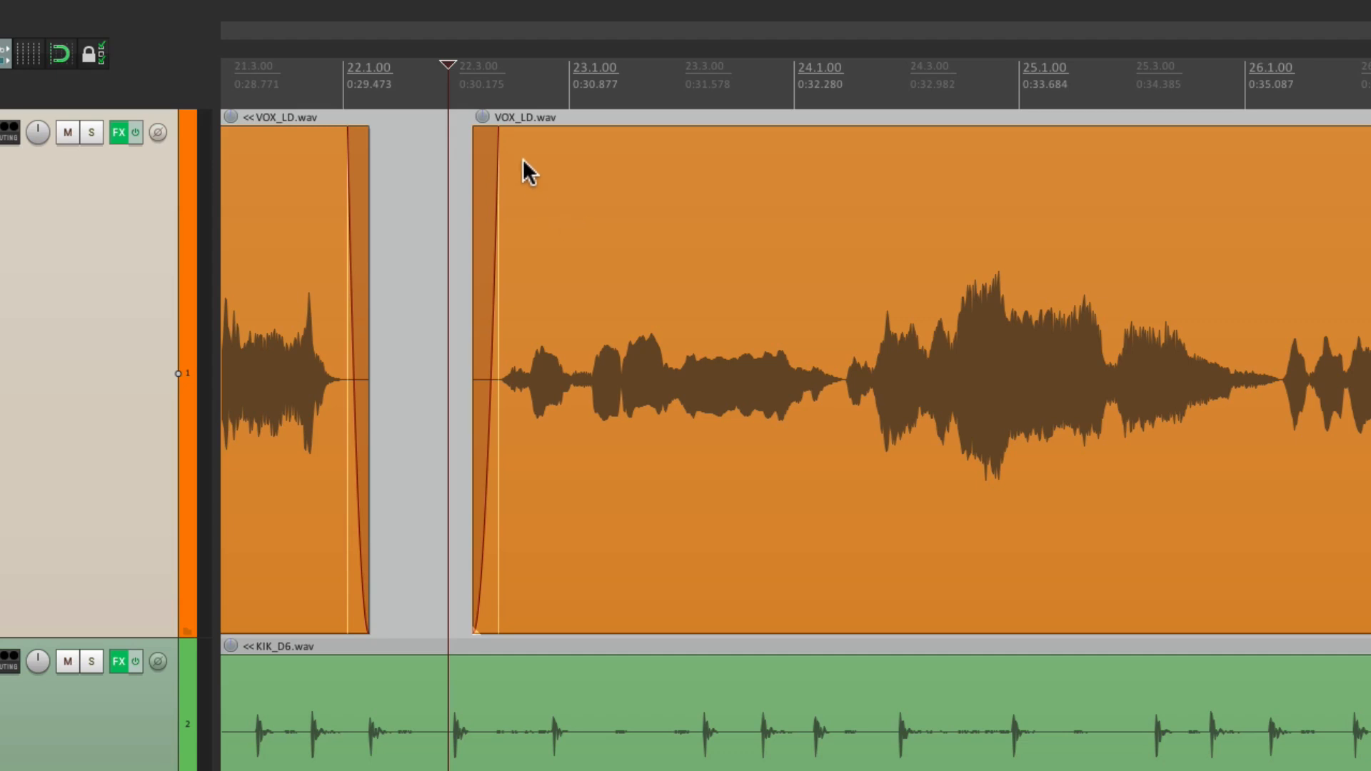
mouse_move(523, 149)
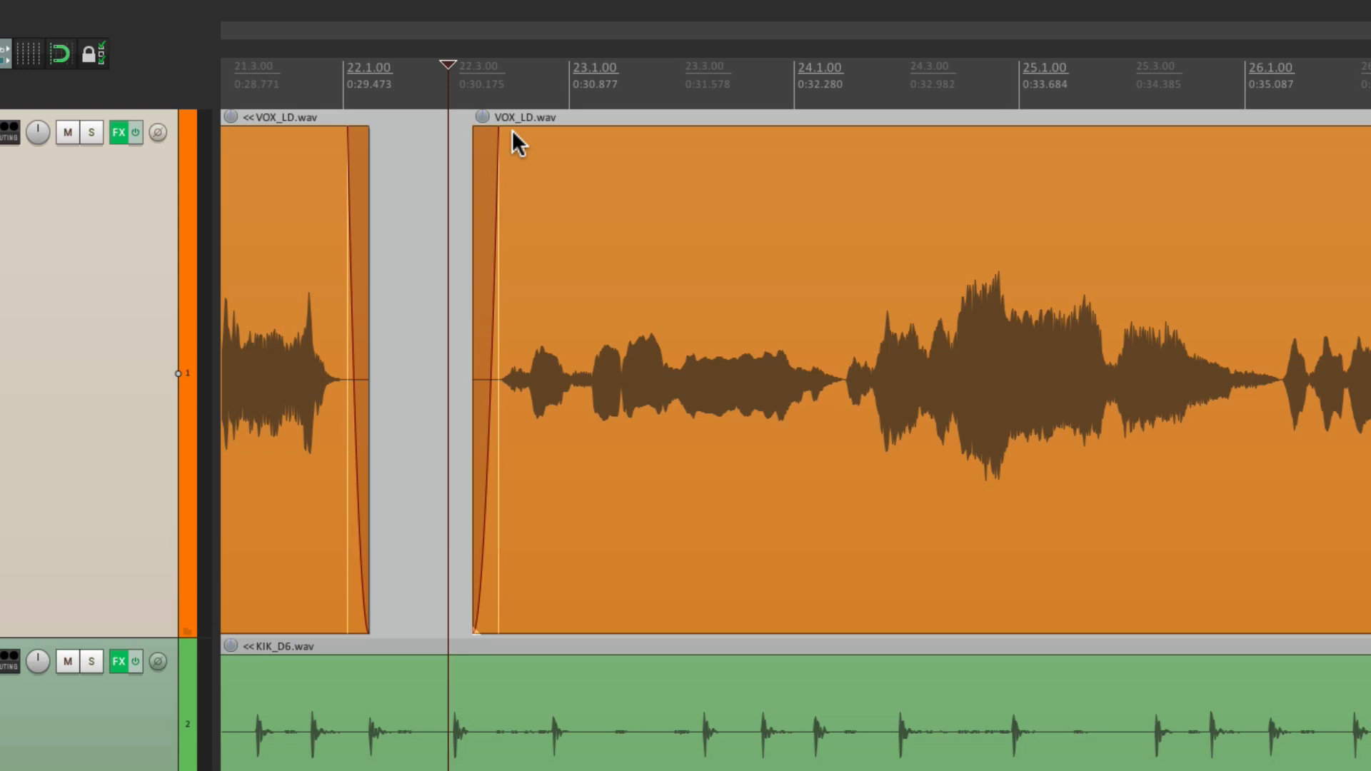
drag(484, 136, 485, 140)
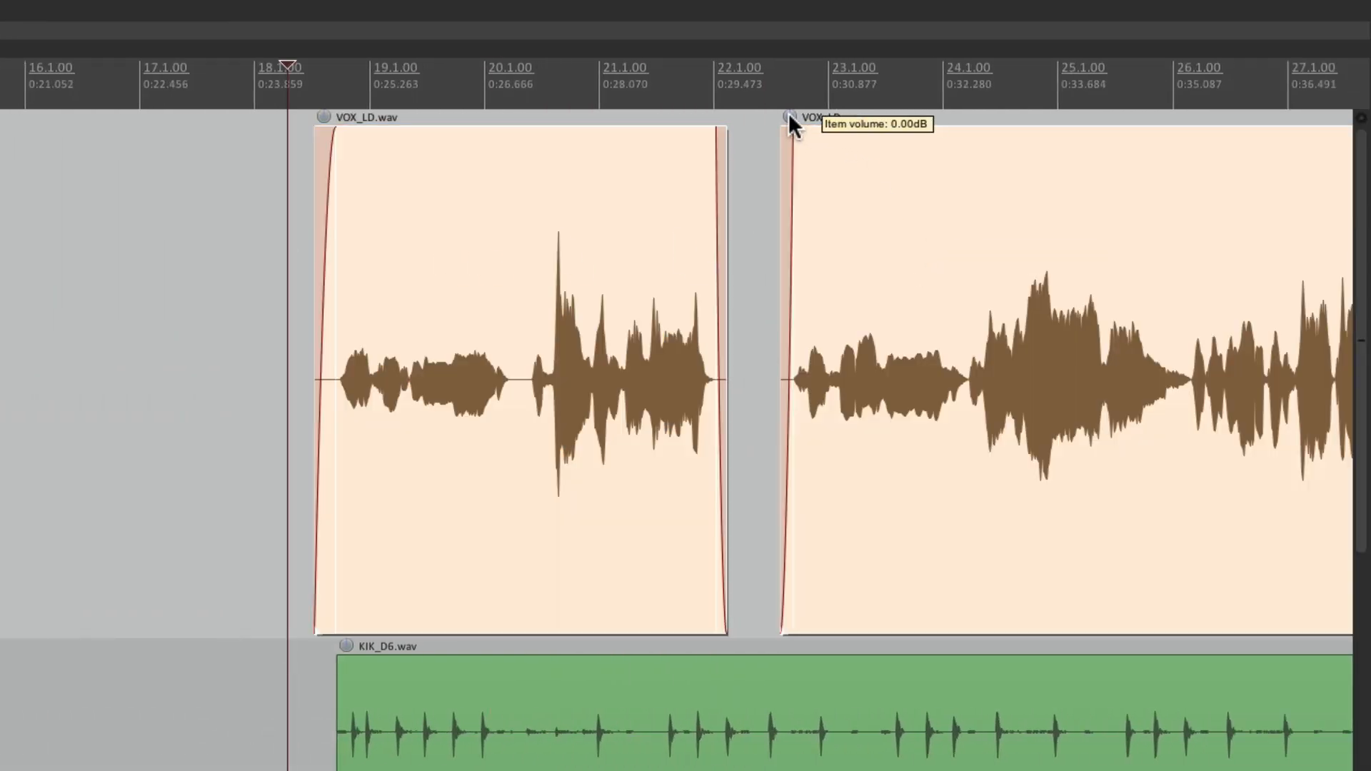
drag(791, 128, 782, 232)
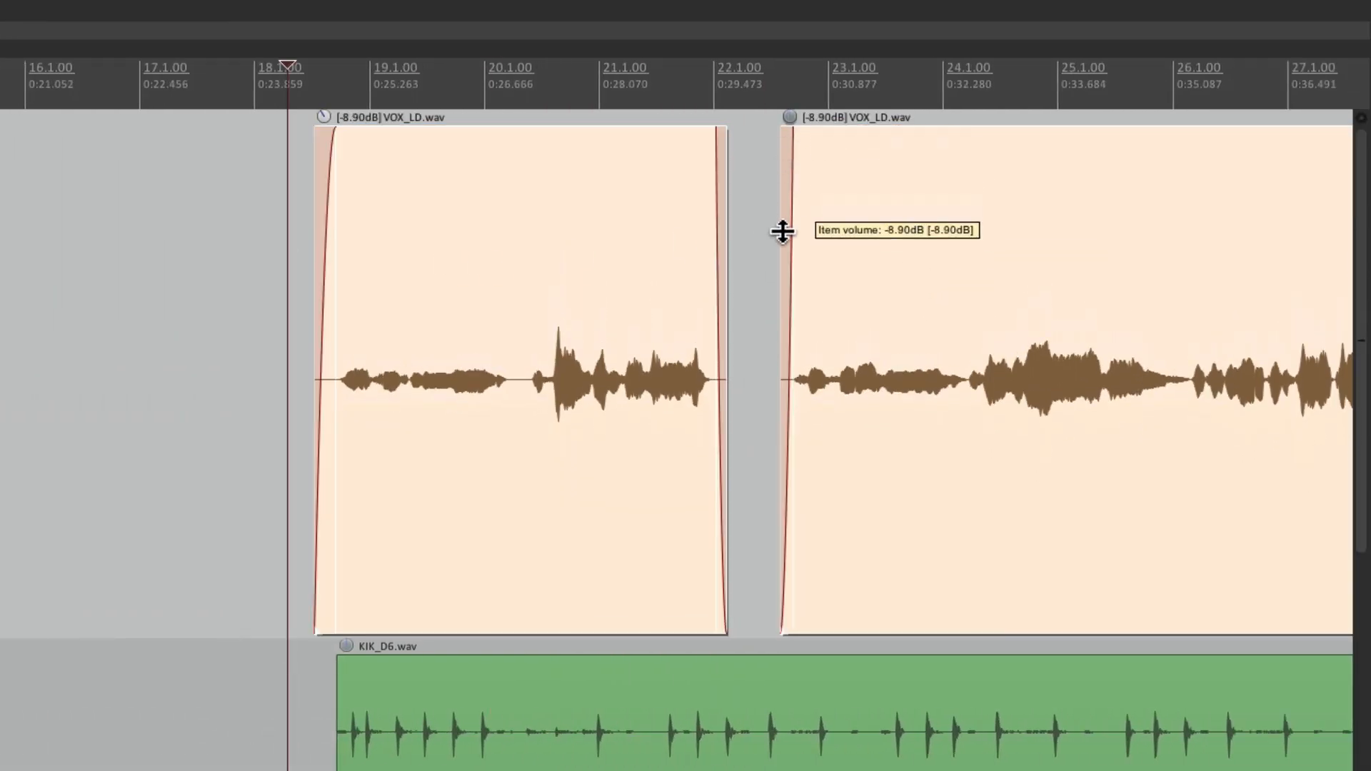
drag(783, 232, 796, 140)
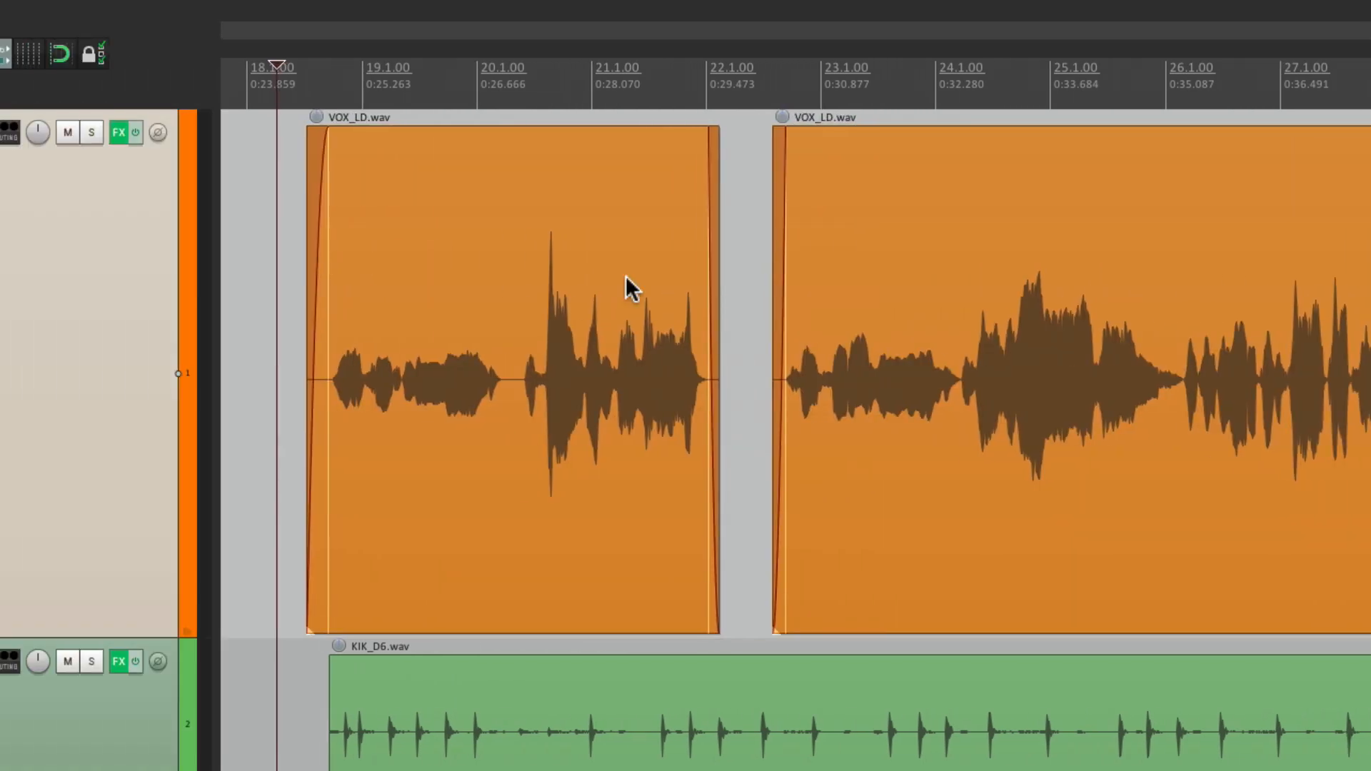
mouse_move(652, 359)
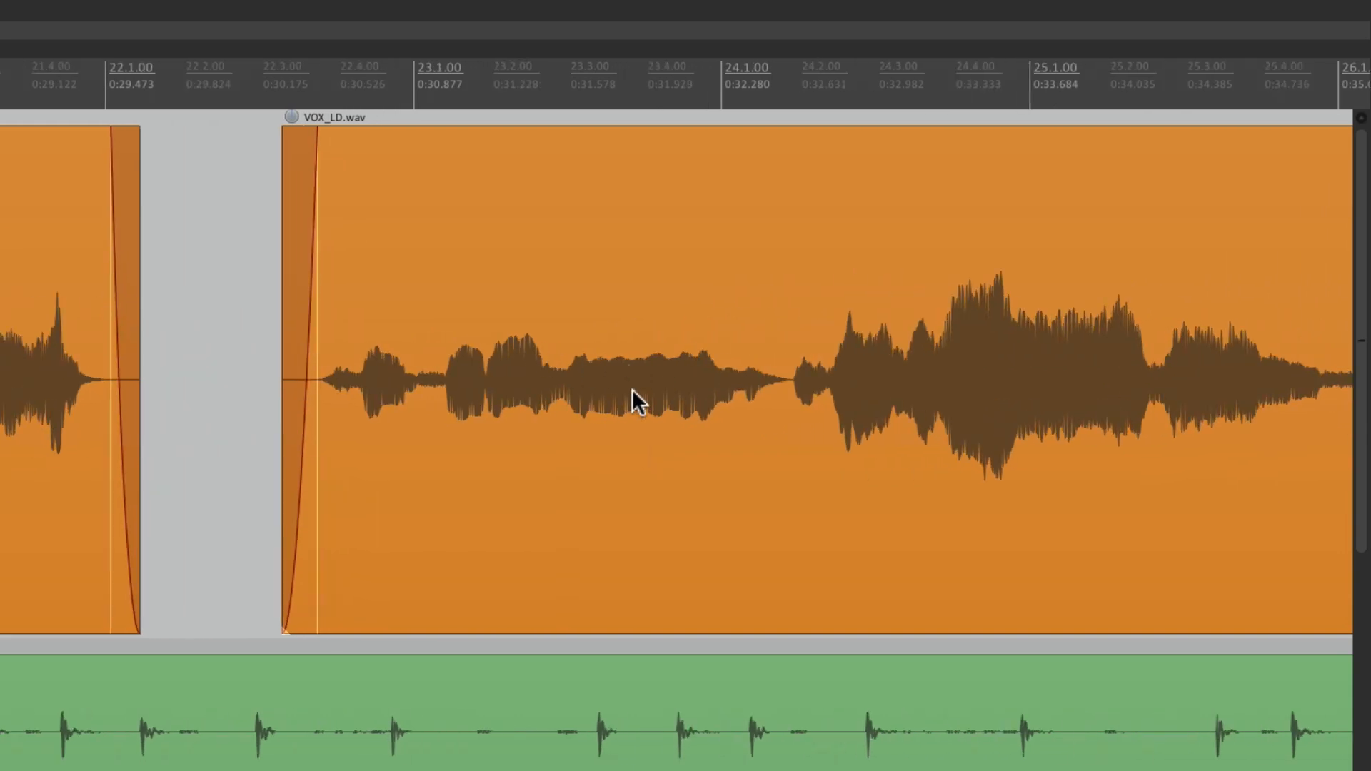
mouse_move(1041, 394)
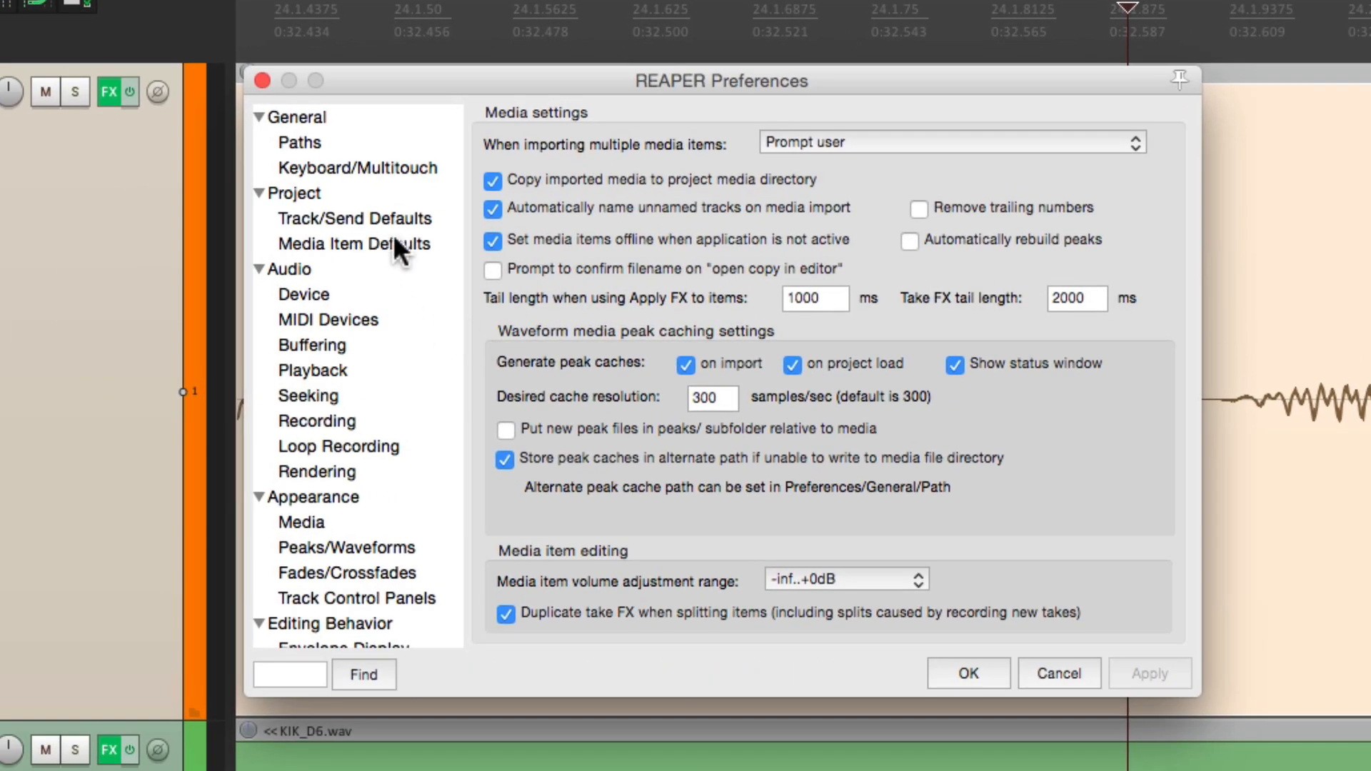
Step: Review Project > Media Item Defaults, including the automatic 10 ms fades, and close Preferences
click(355, 243)
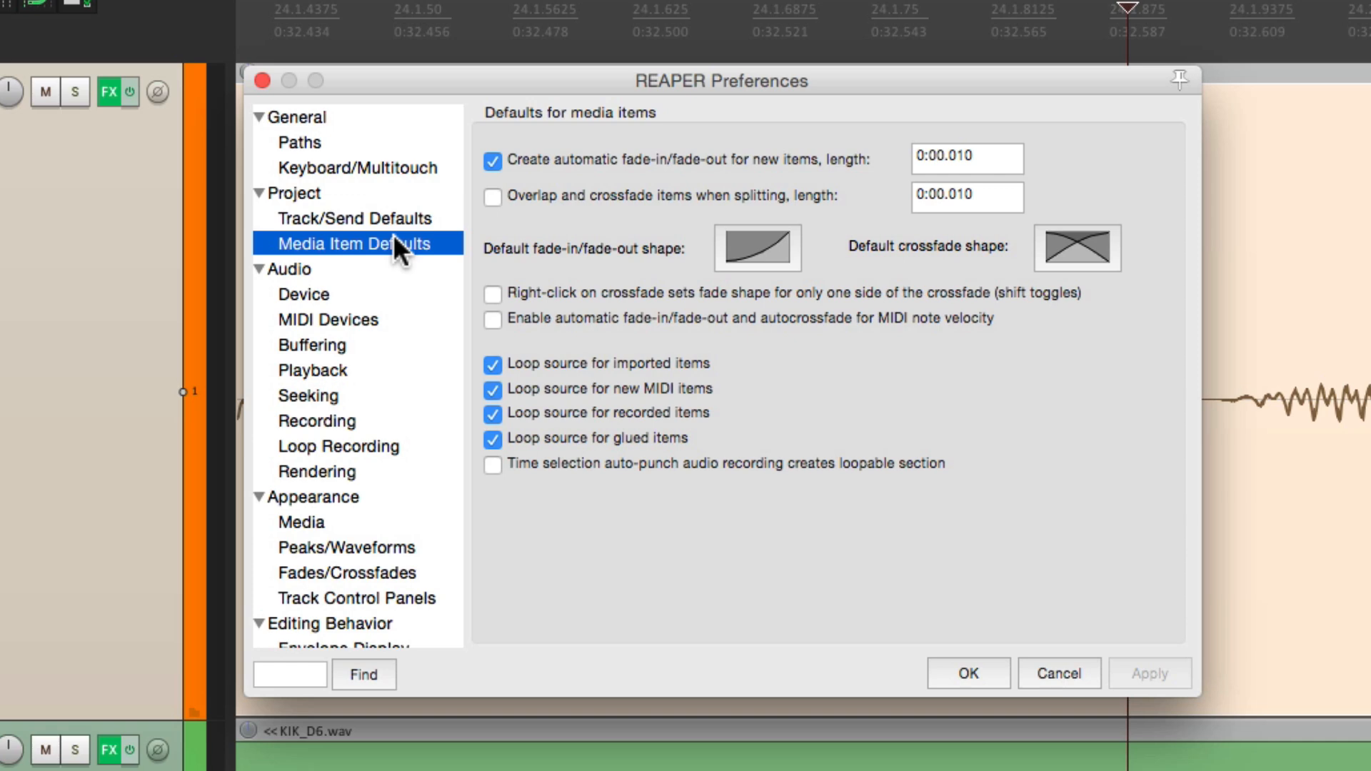
click(492, 196)
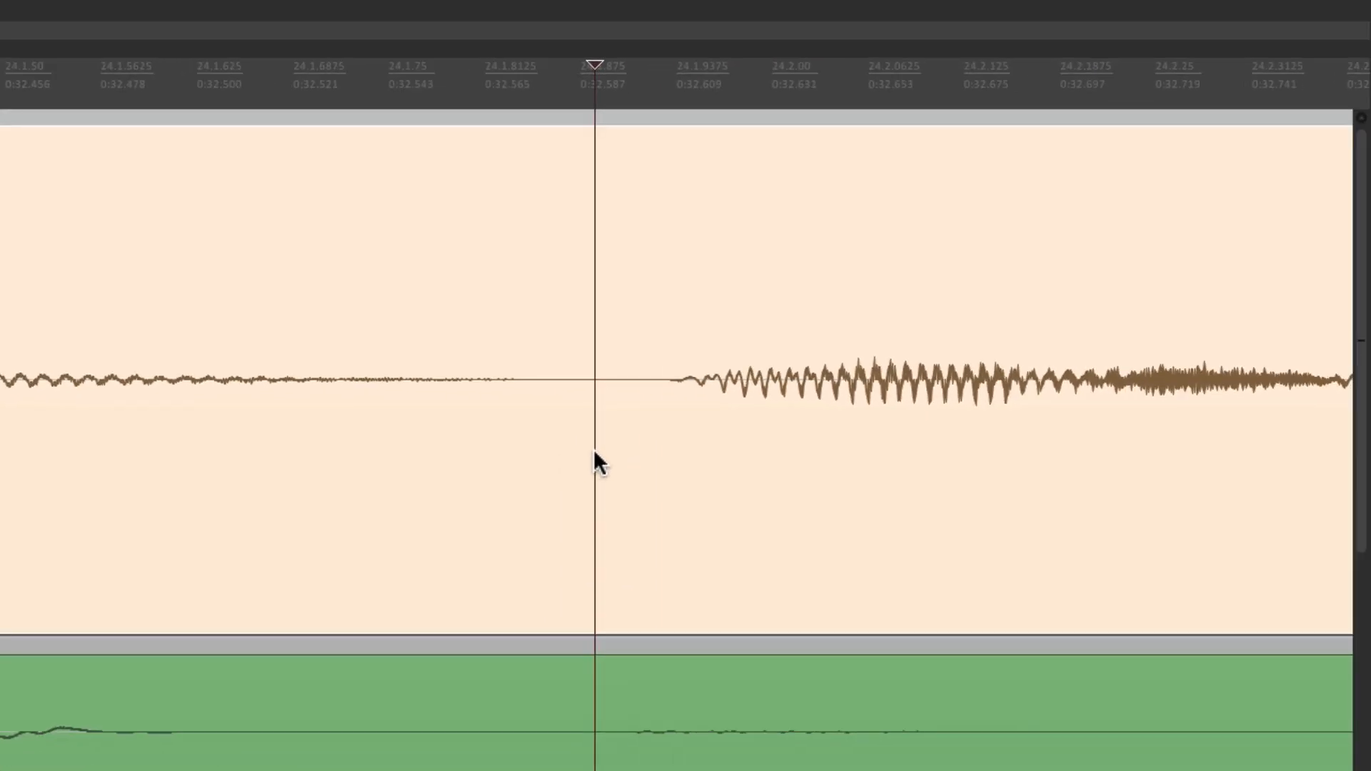
Step: Split the vocal at the edit cursor, boosting the first piece to +4.90 dB and the bar-26 piece to +0.40 dB
click(612, 442)
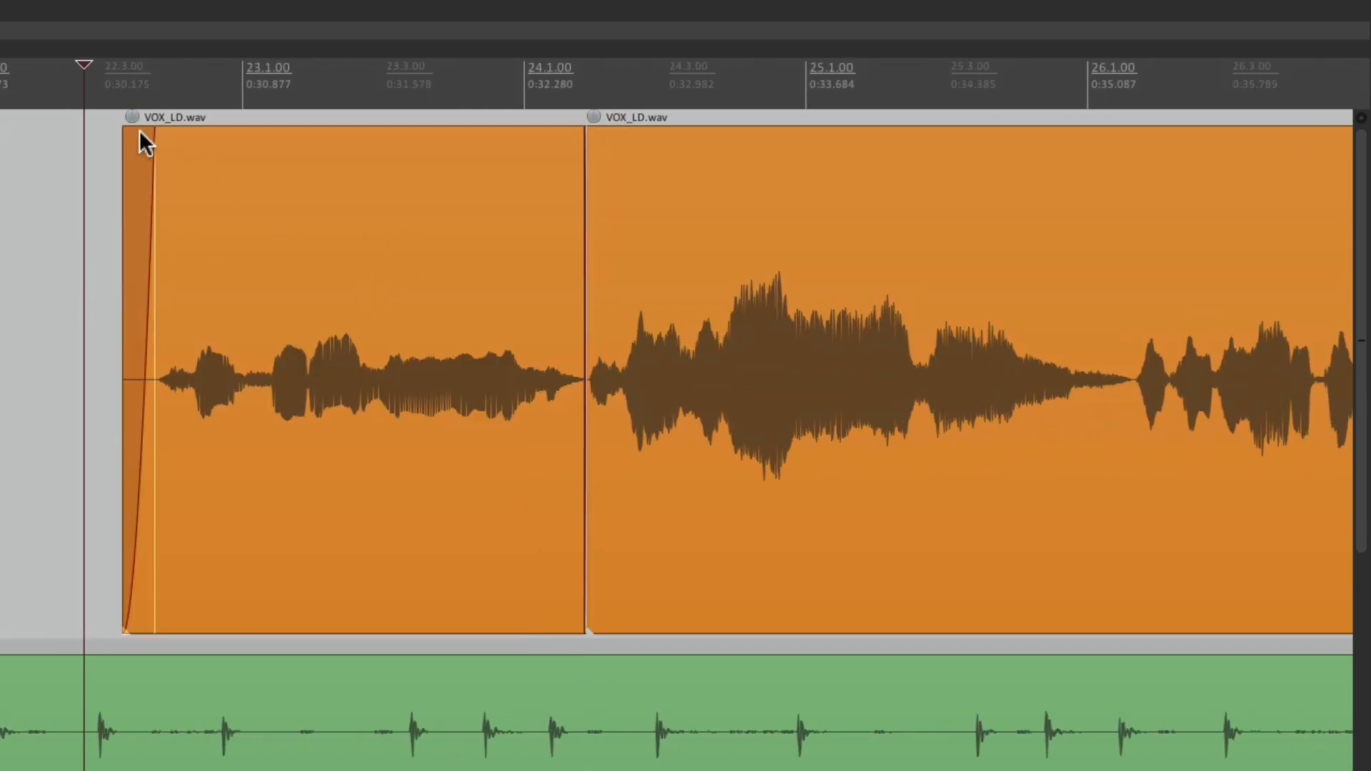
mouse_move(144, 132)
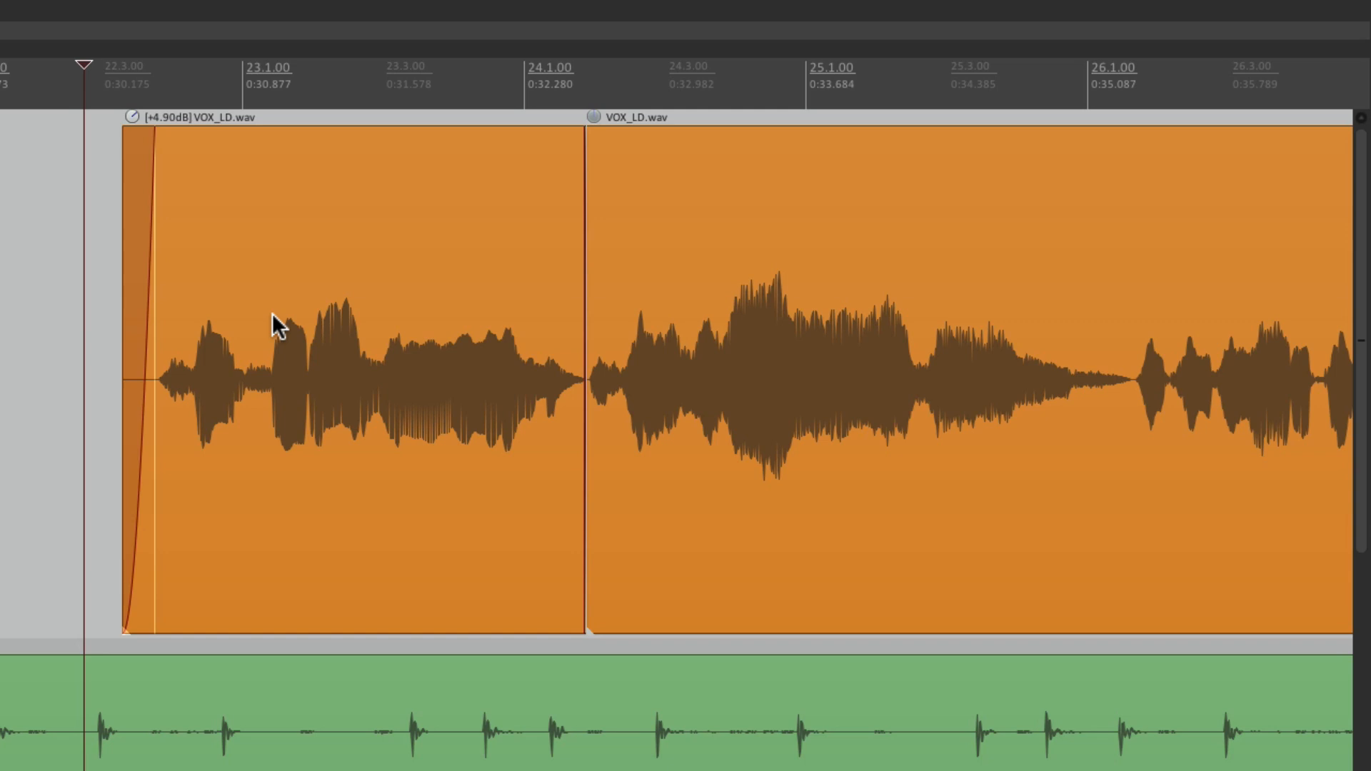
scroll(right, 3)
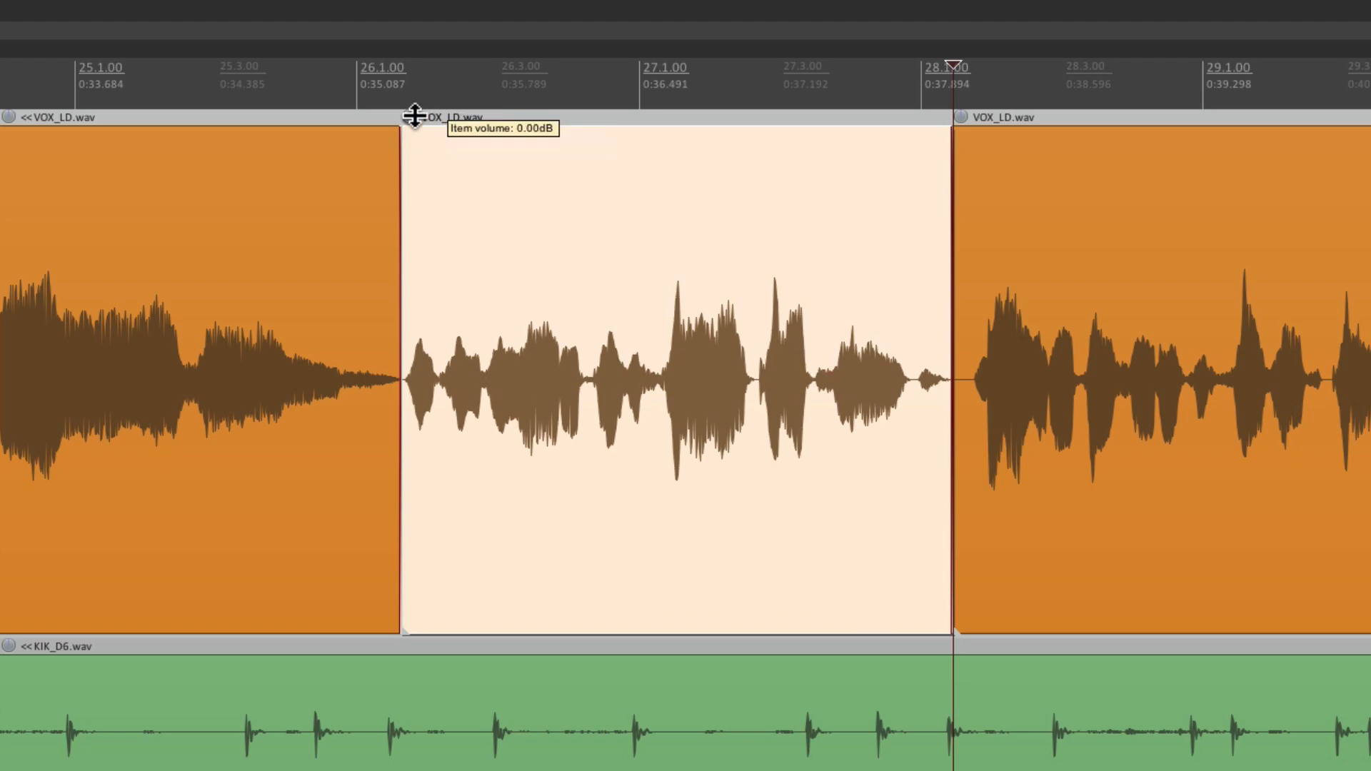
drag(412, 116, 411, 110)
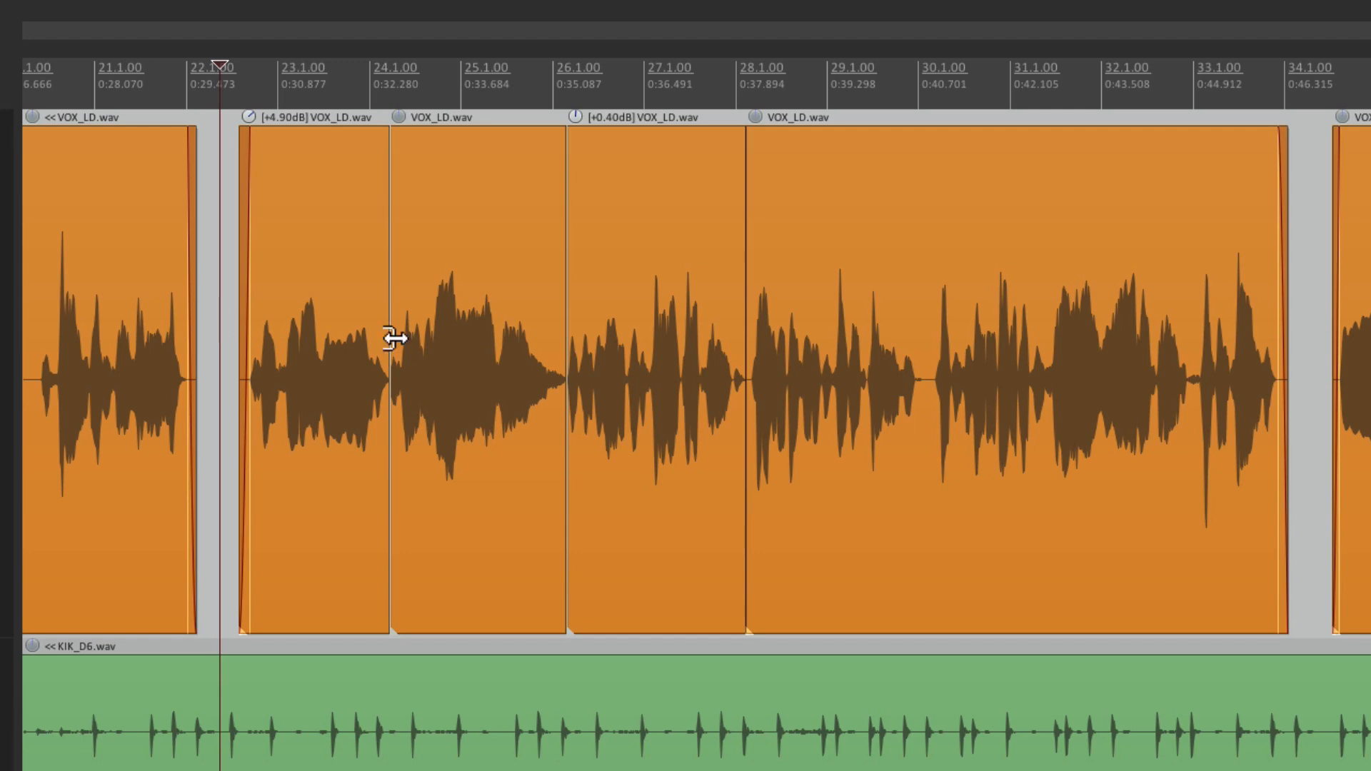
mouse_move(436, 347)
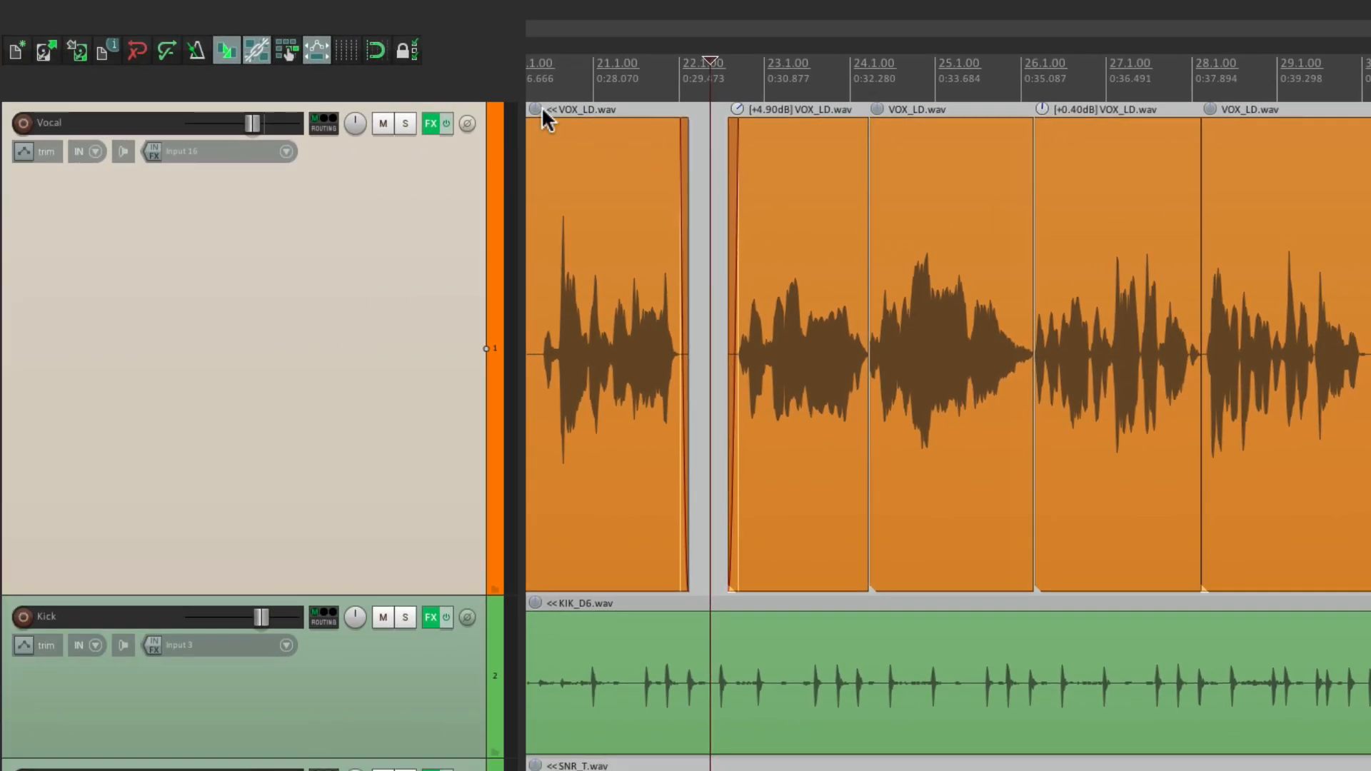
Step: View ReaComp in the Vocal track's FX chain, then lower the bar-24 piece to -1.20 dB
click(429, 123)
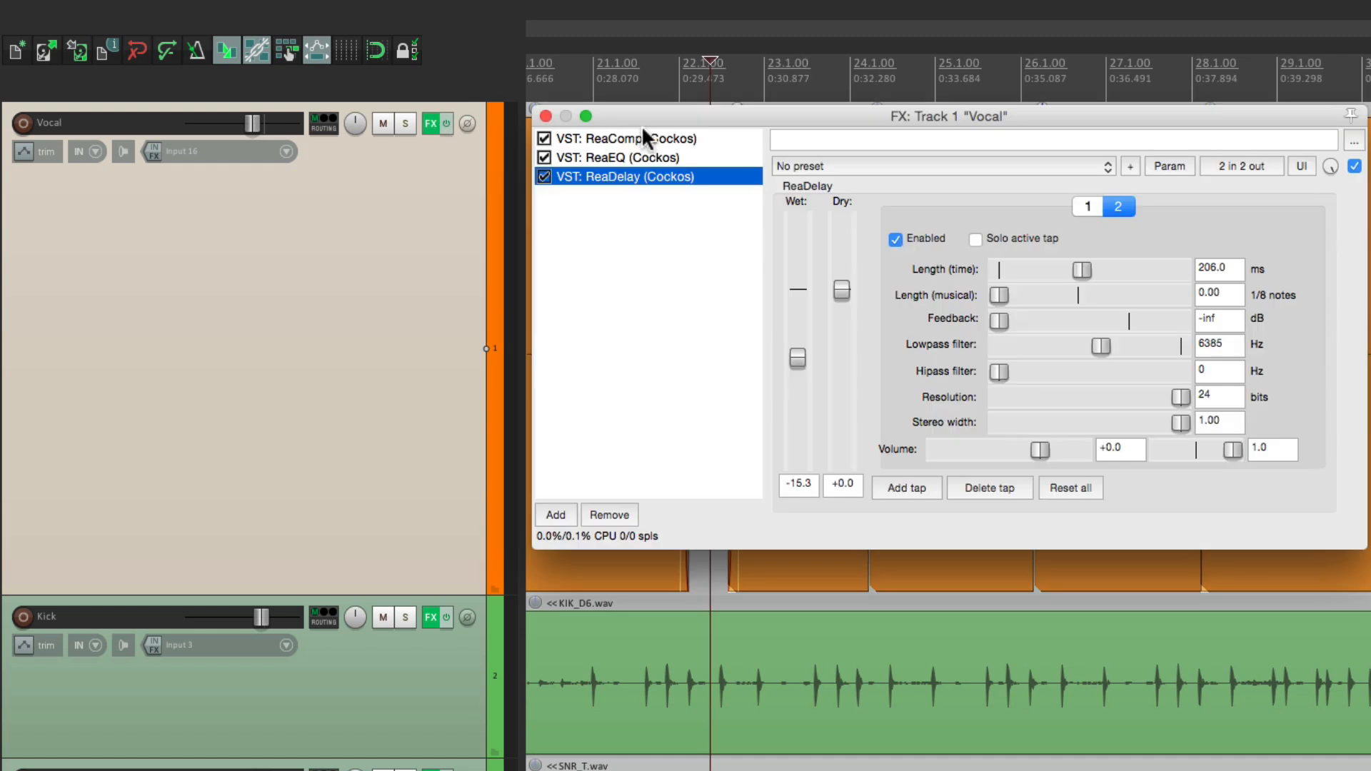
click(630, 137)
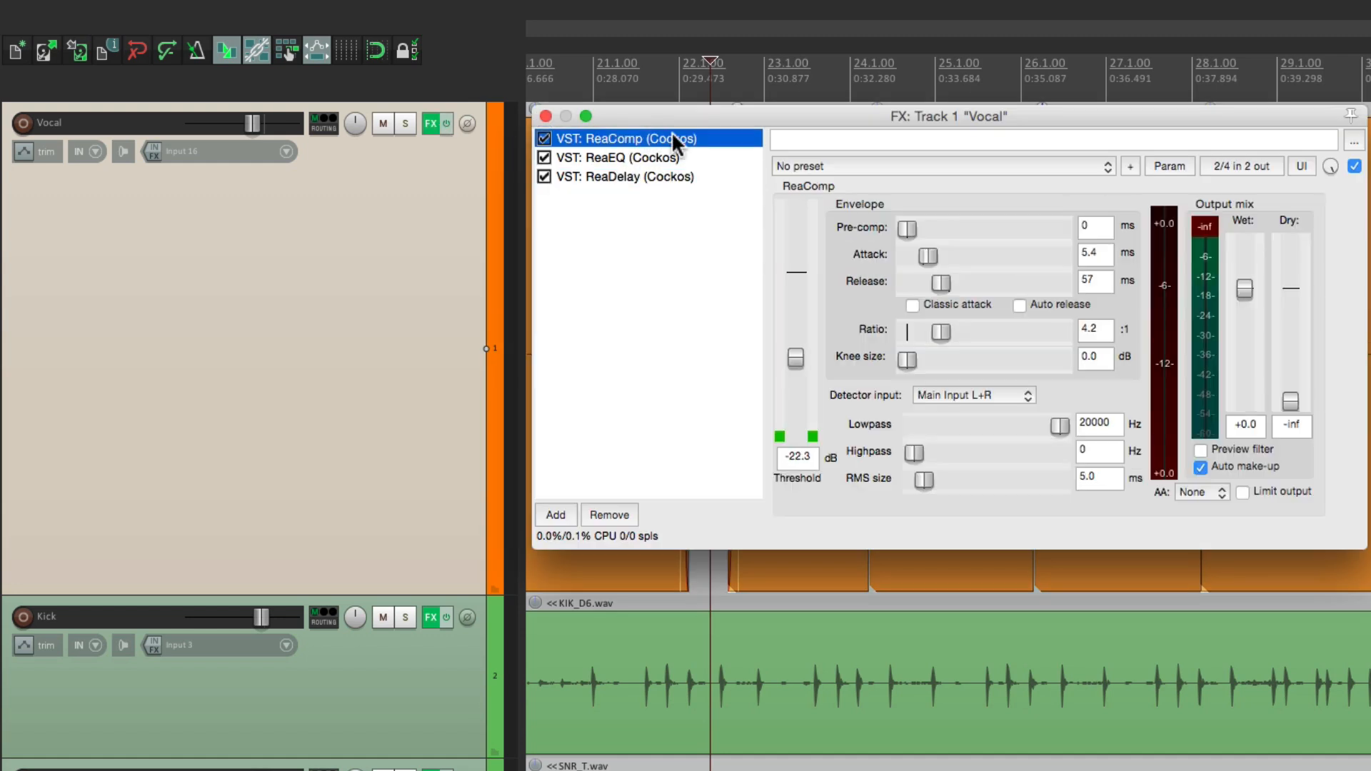
mouse_move(812, 247)
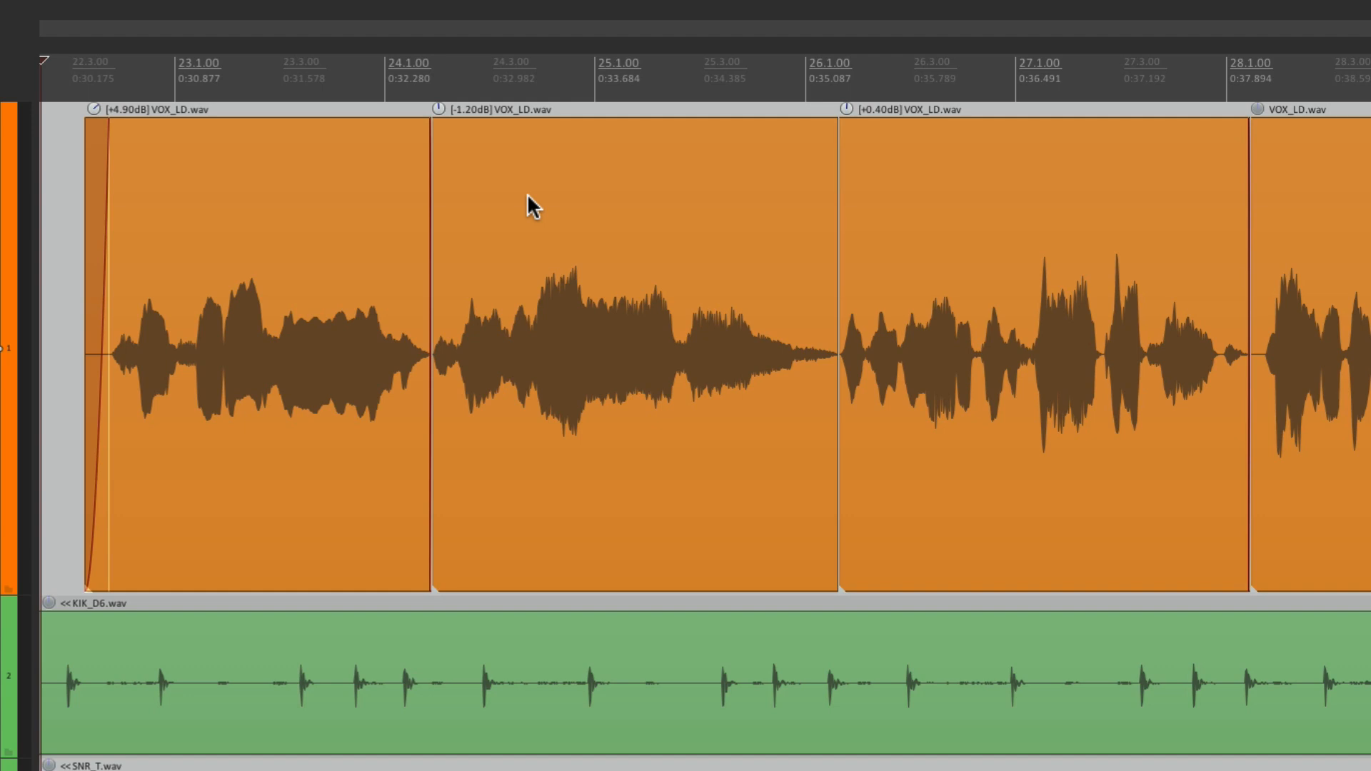
scroll(right, 3)
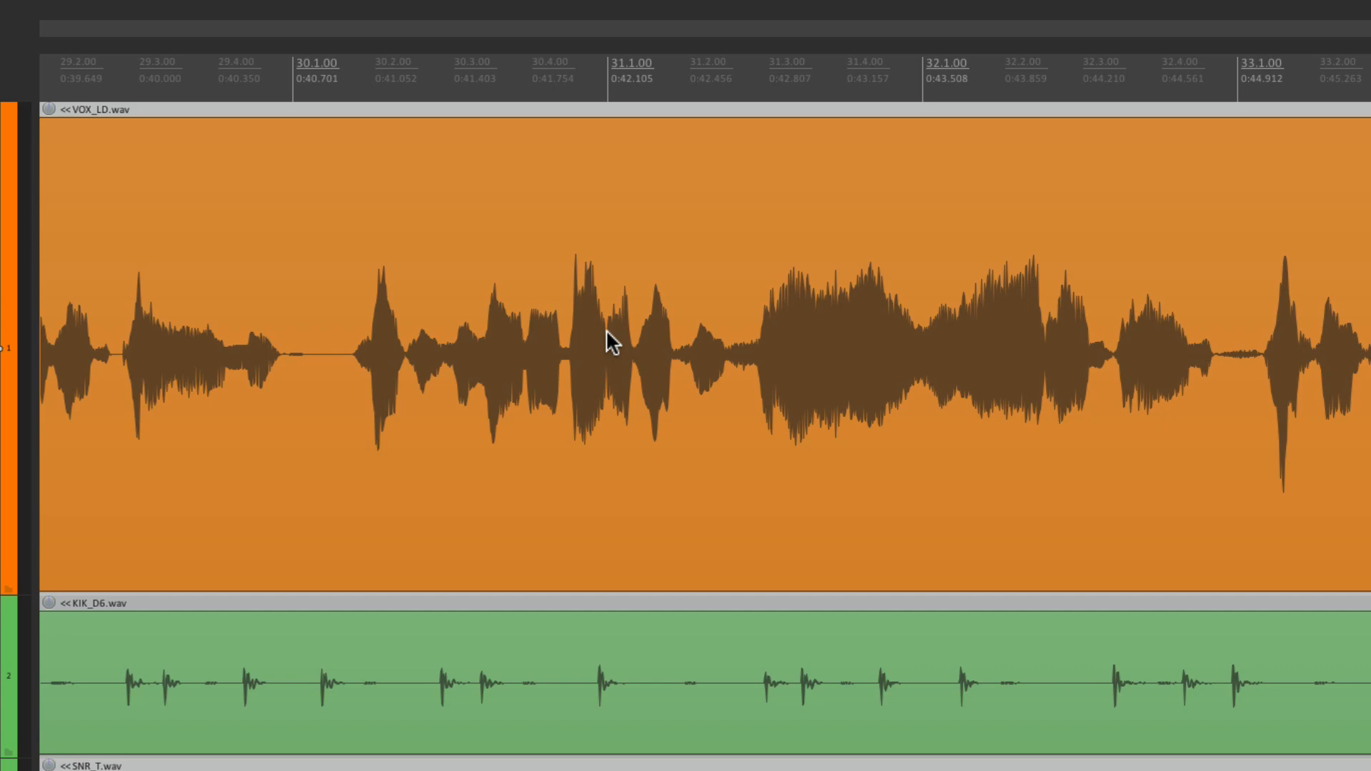
mouse_move(735, 428)
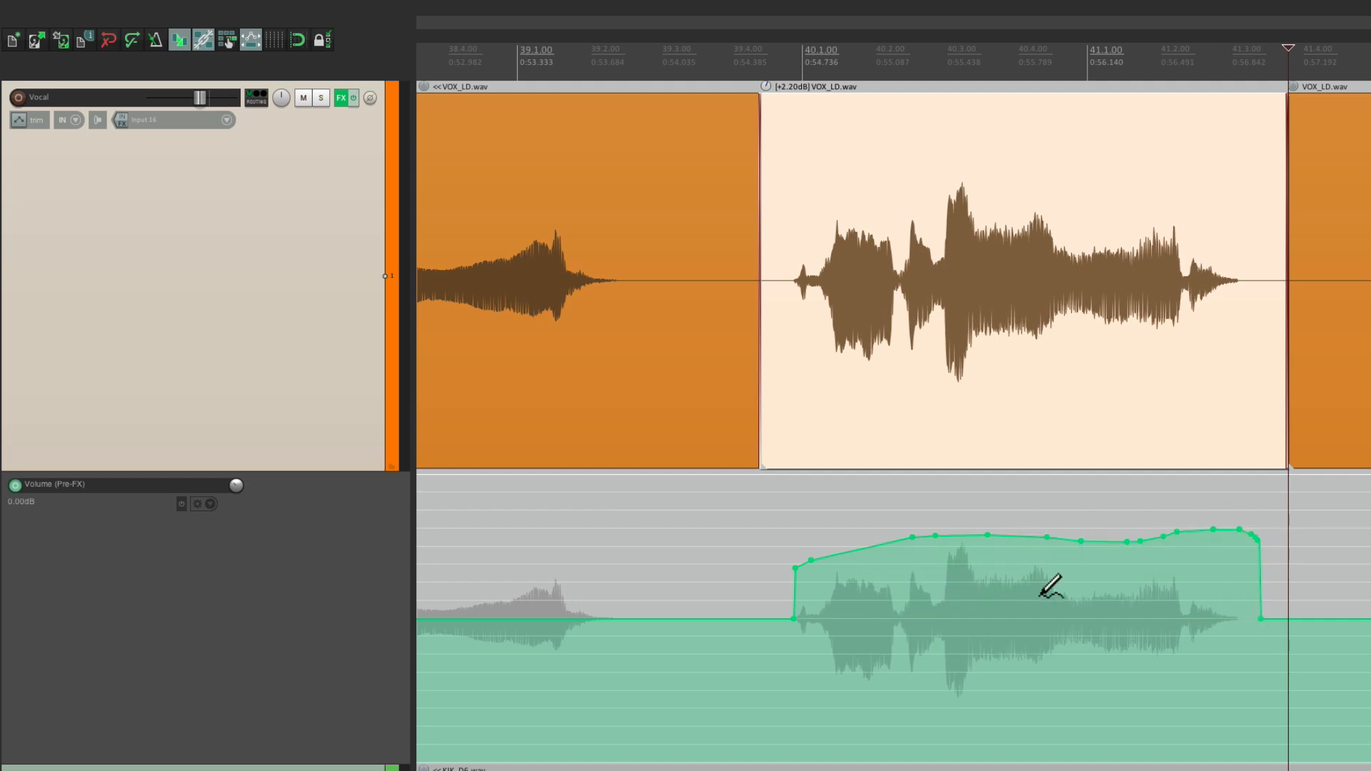
mouse_move(1012, 616)
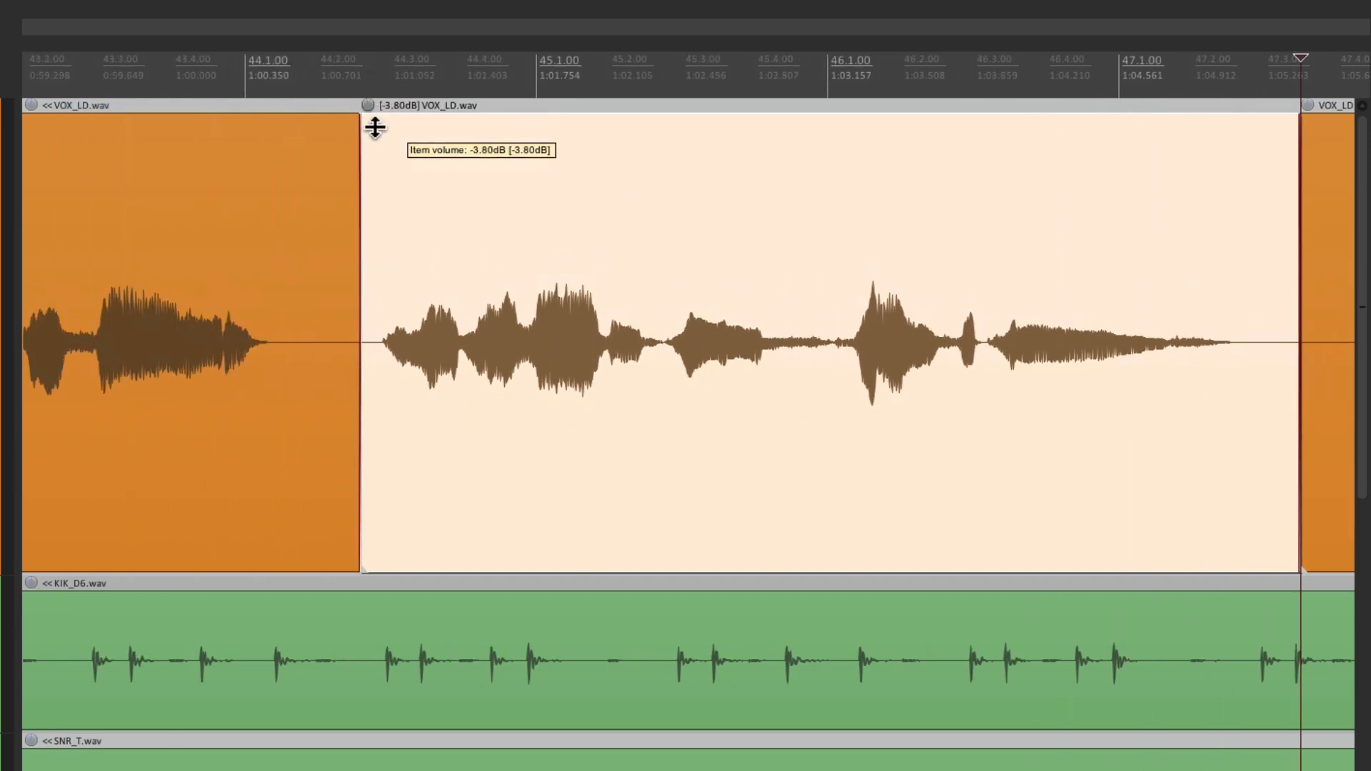
Step: Adjust the bar-44 phrase to +0.60 dB and set item volume dragging to the top edge
drag(376, 127, 342, 140)
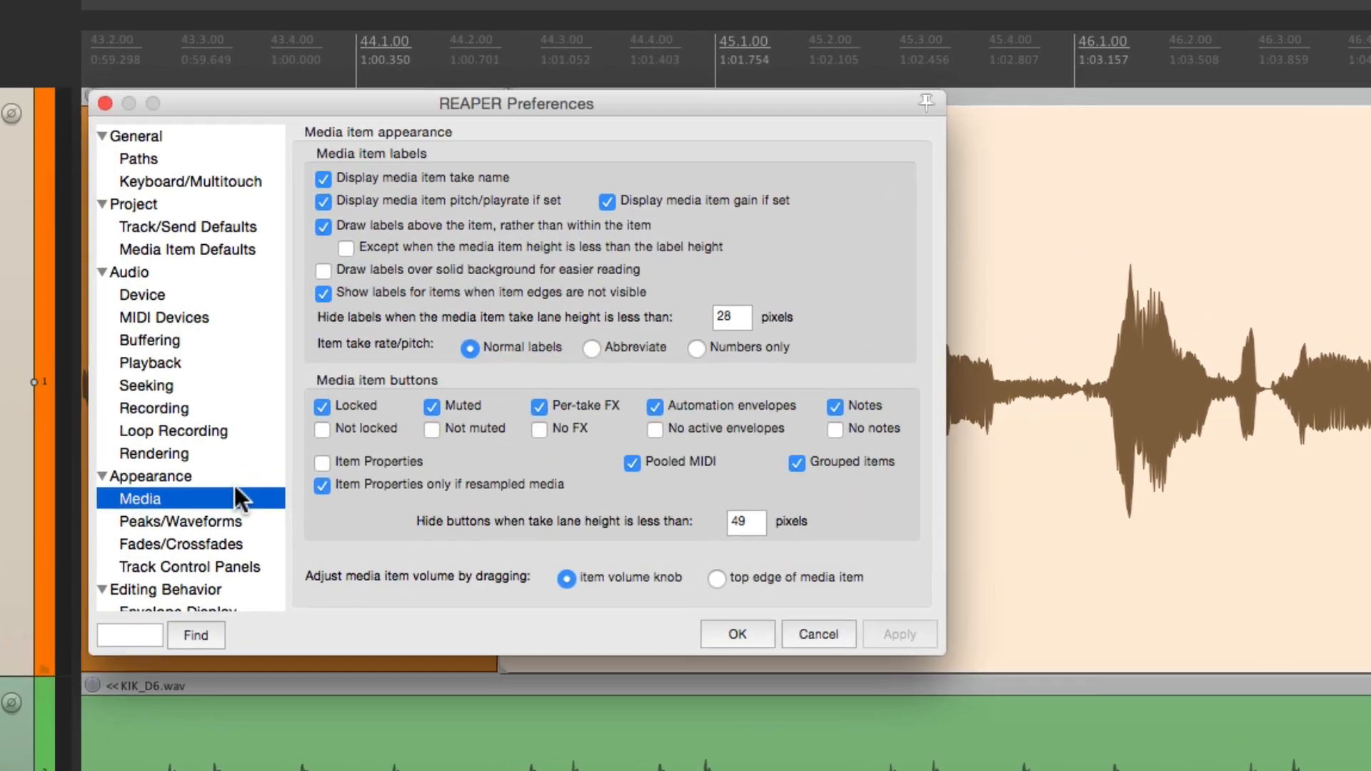
click(945, 609)
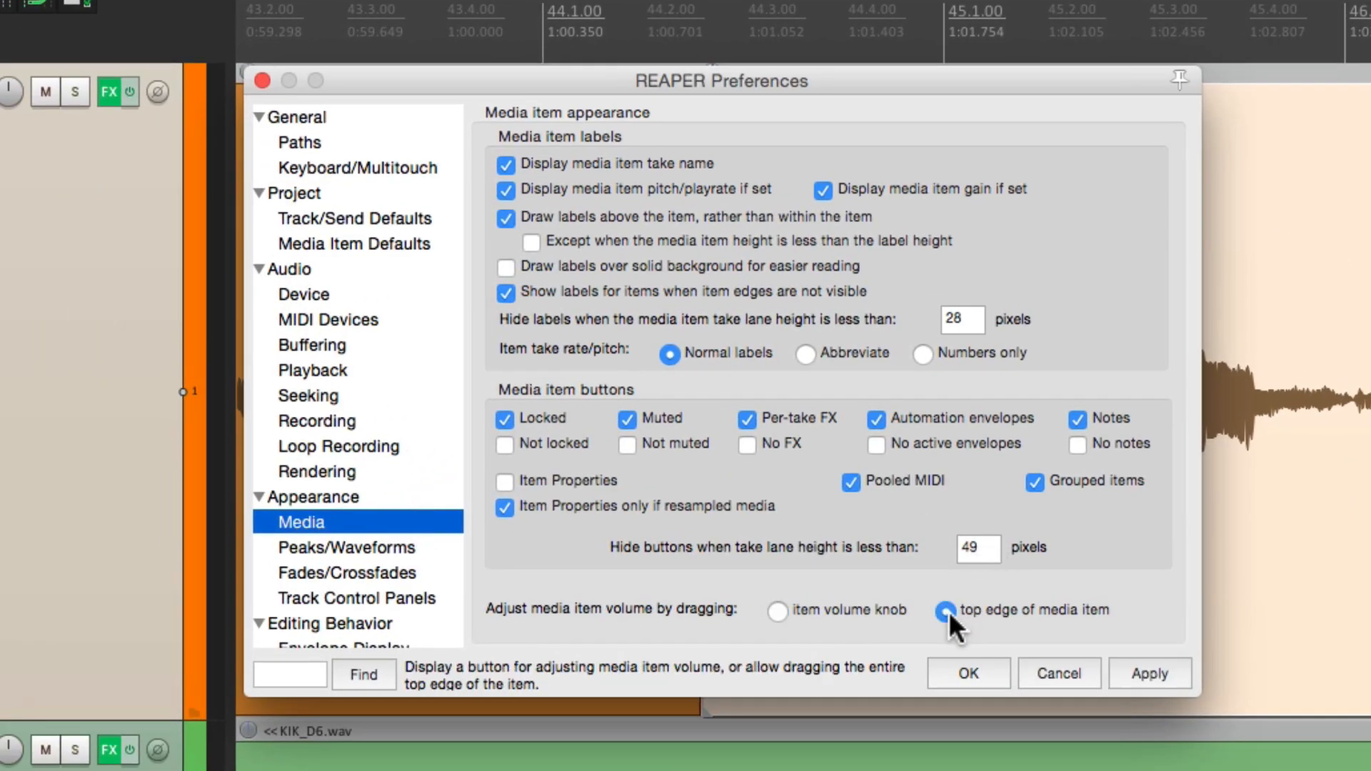
click(967, 673)
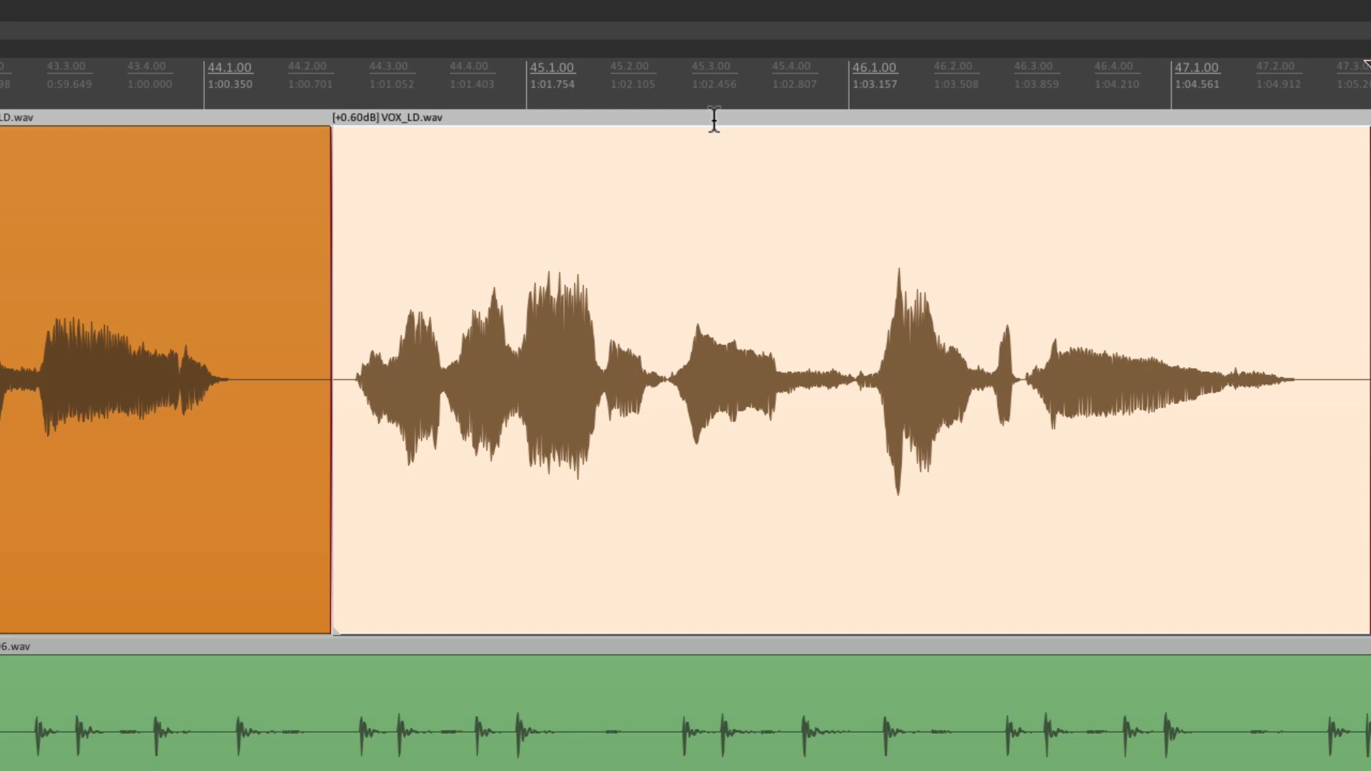
Step: Drag the bar-44 phrase's top edge down to about -2.65 dB, then ease it back to -1.96 dB
drag(713, 122, 709, 204)
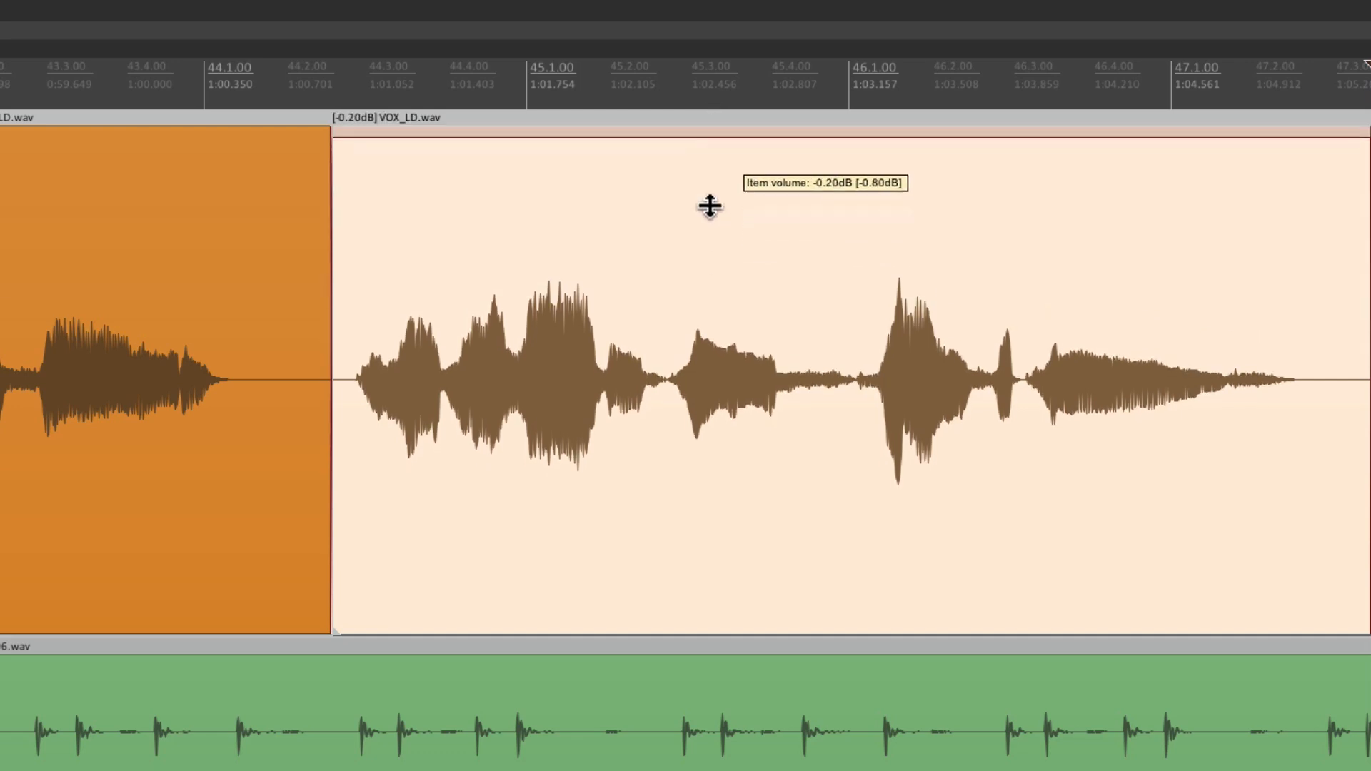
drag(708, 210, 708, 291)
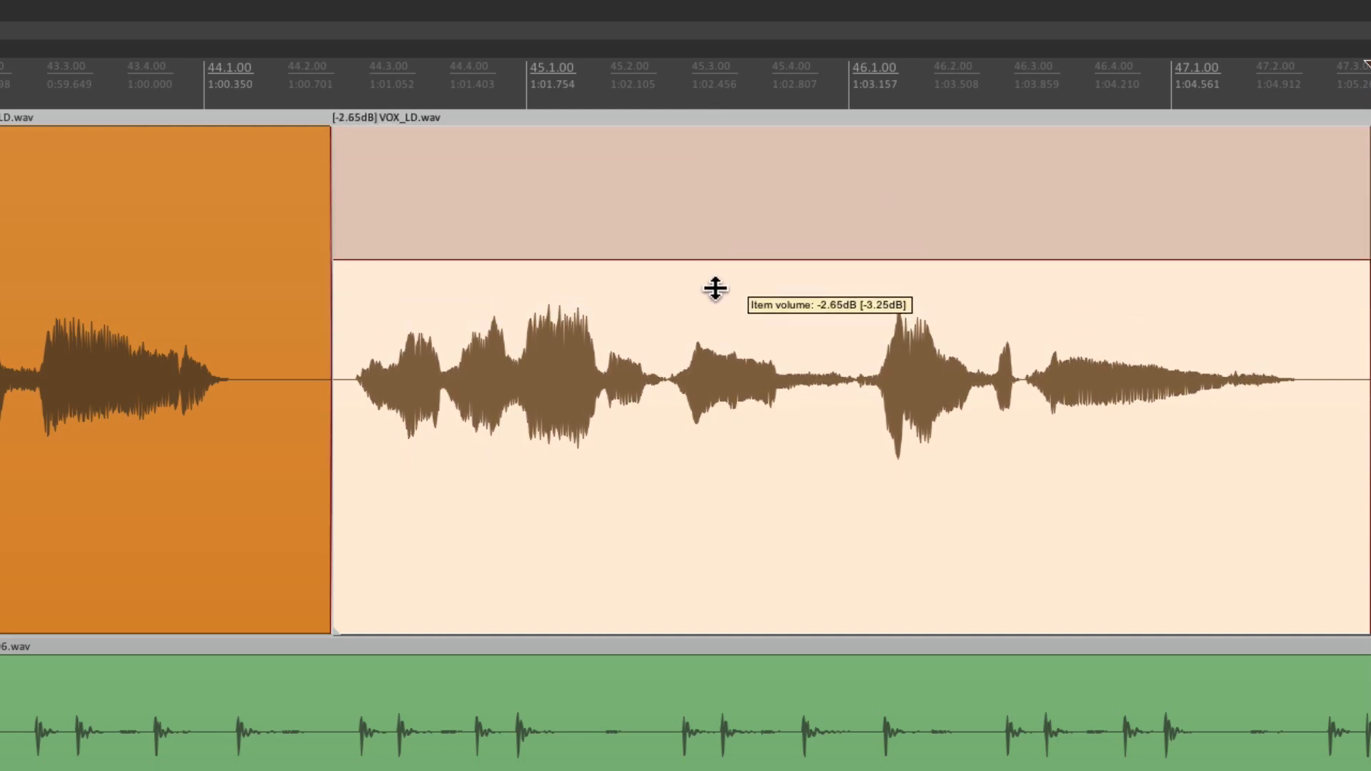
drag(708, 291, 709, 251)
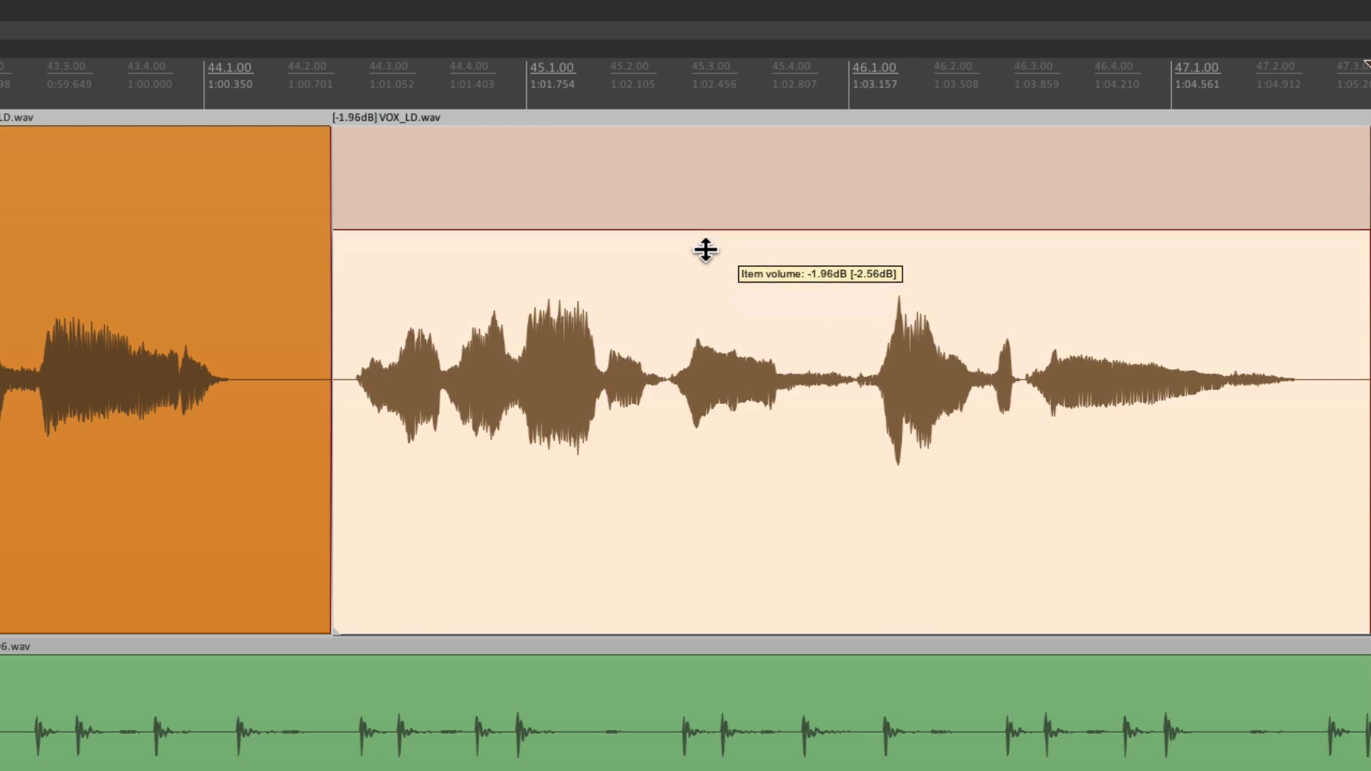